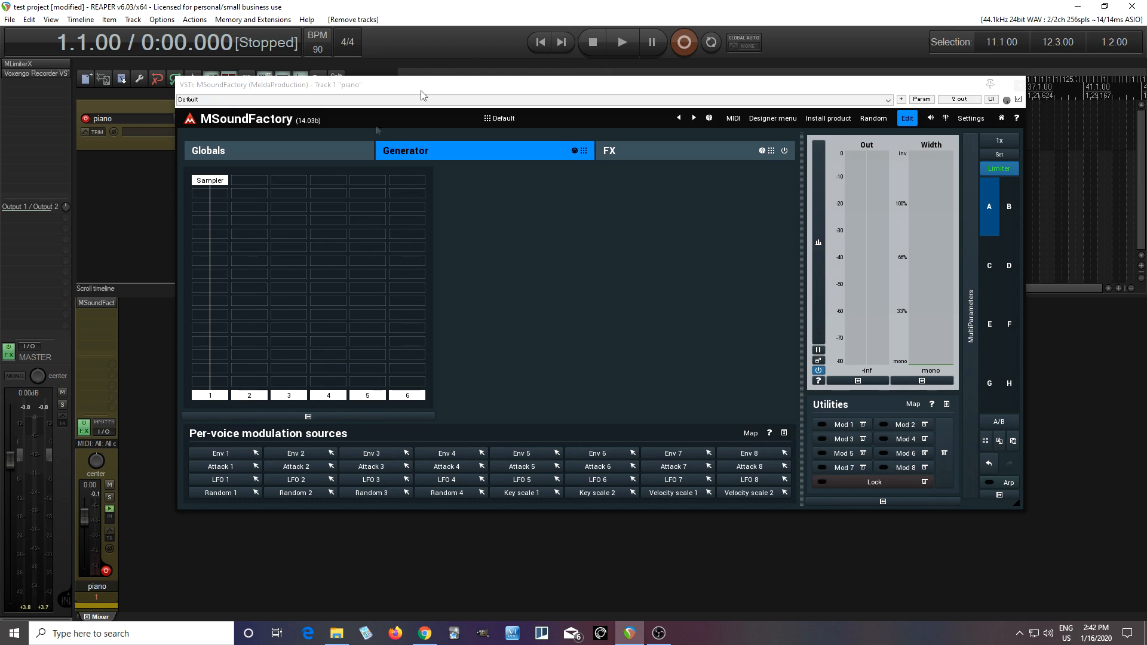
- Import Low C.wav into the sampler slot with Full import, rooted at C3
click(210, 180)
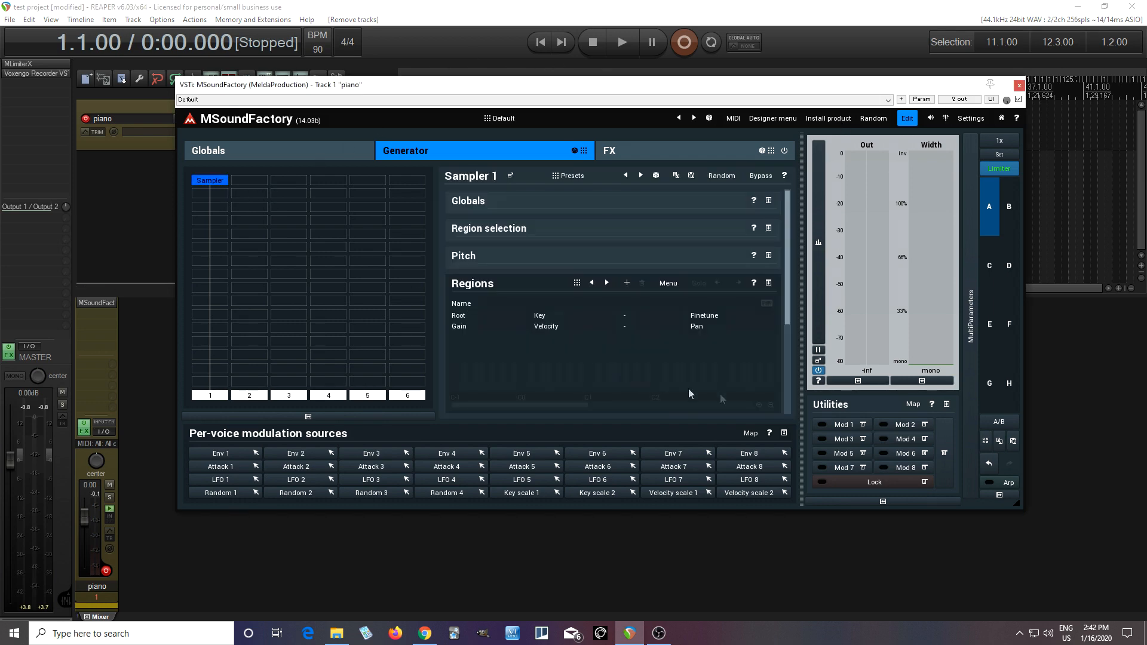
mouse_move(510, 496)
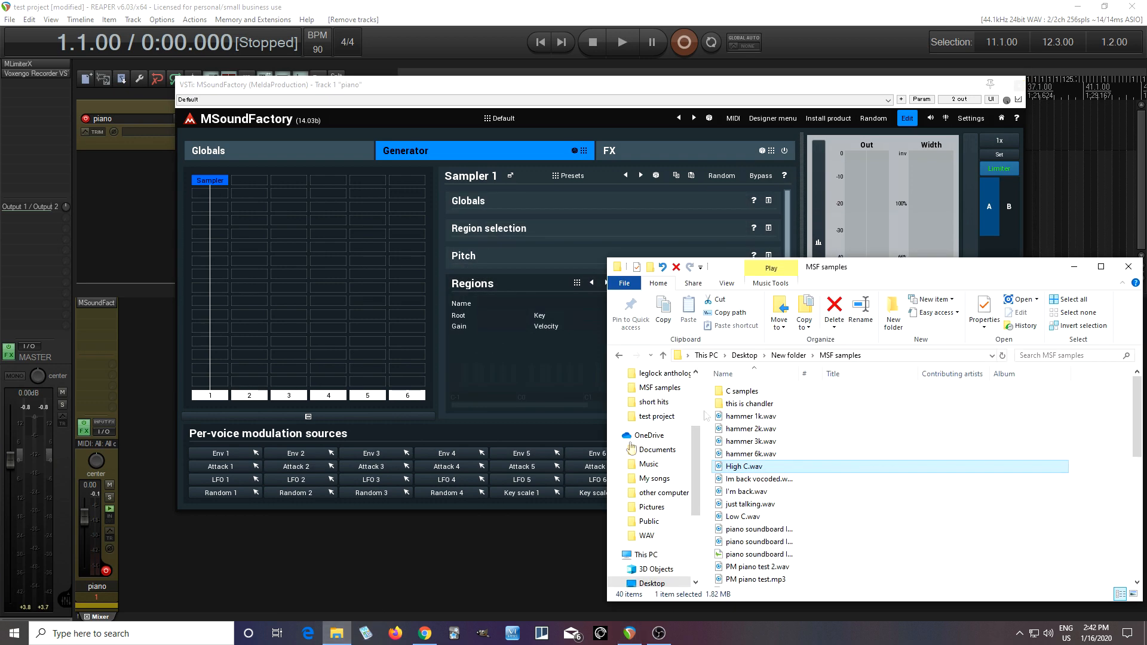
click(743, 516)
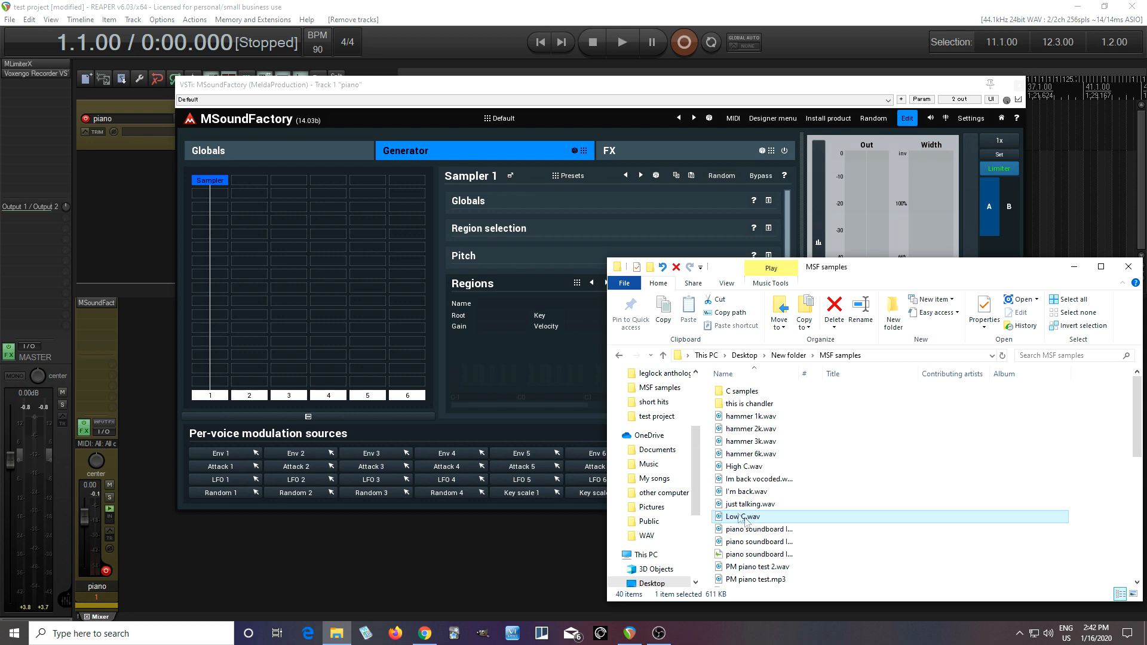
double_click(741, 516)
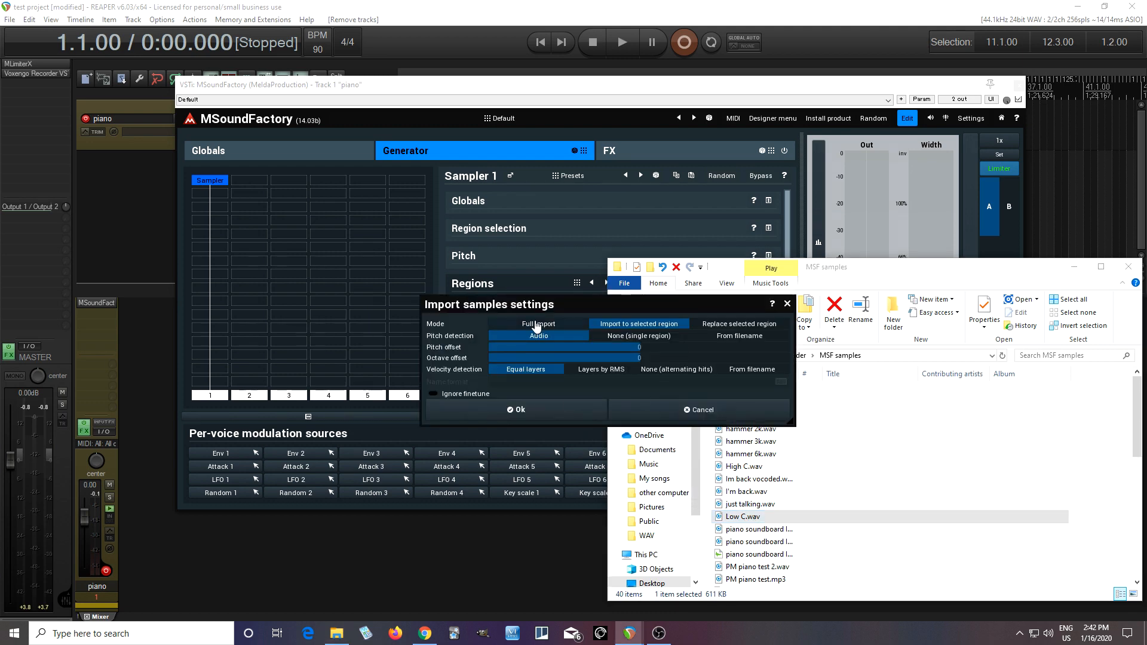
click(538, 323)
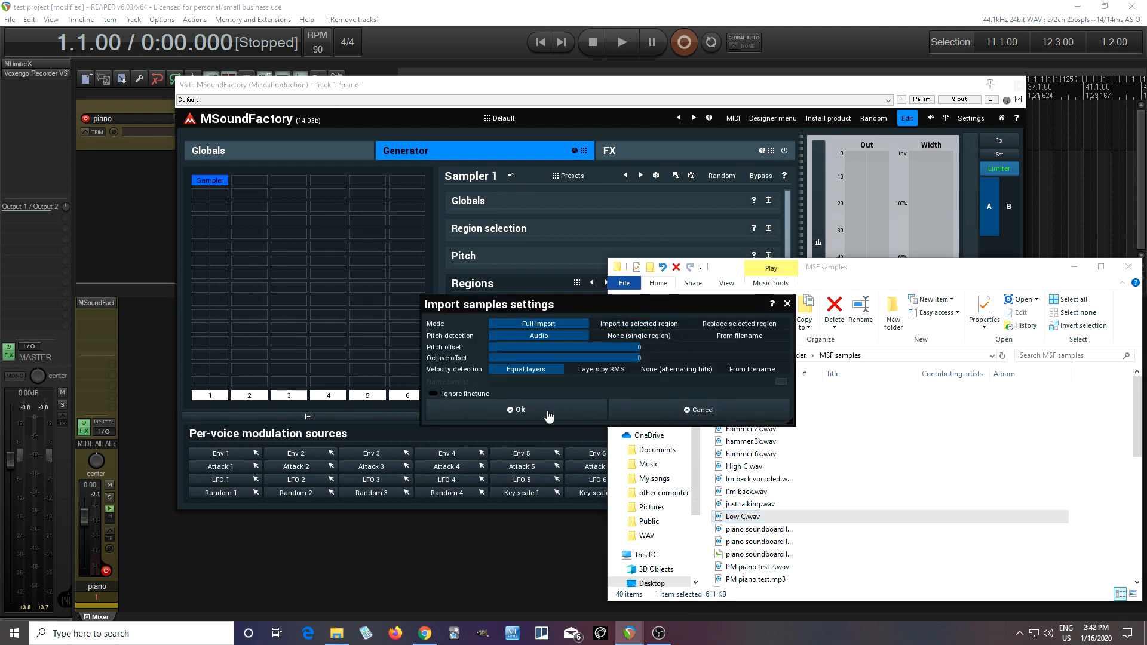
click(516, 410)
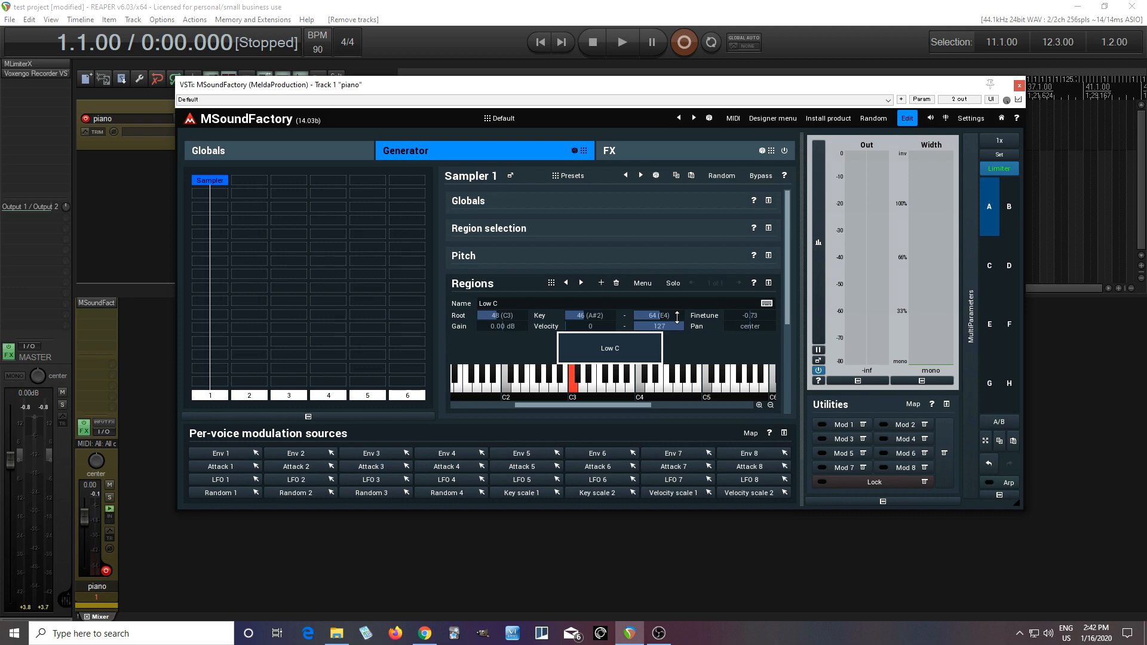
- Audition Low C and set its region's key range to 47 (B2) through 59 (B3)
click(571, 376)
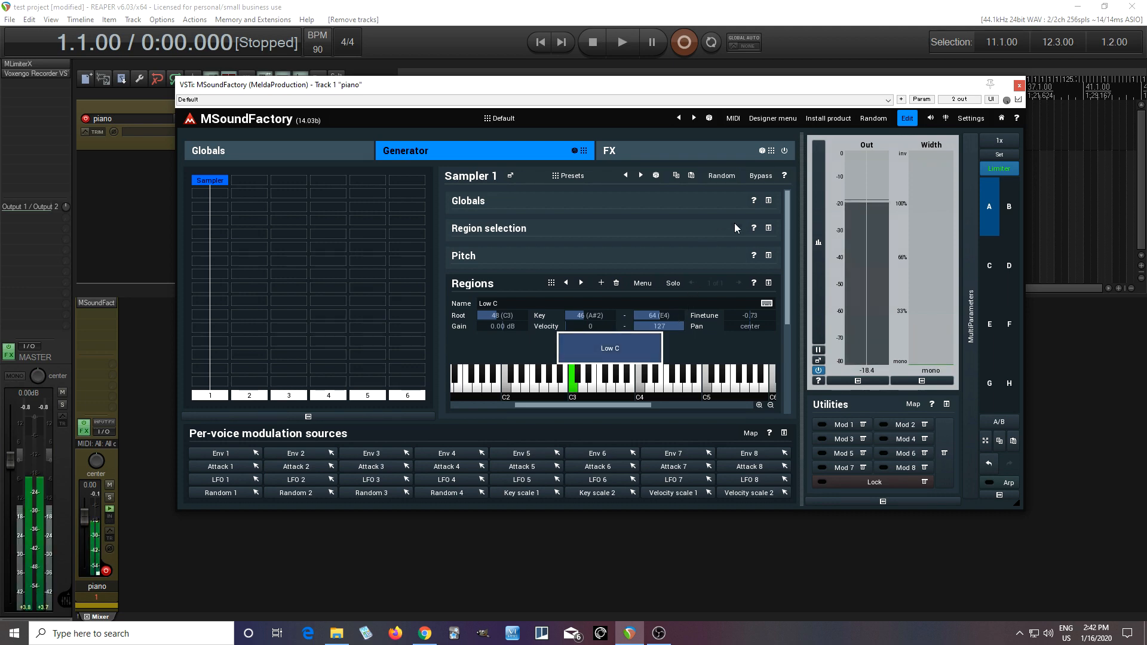
click(567, 380)
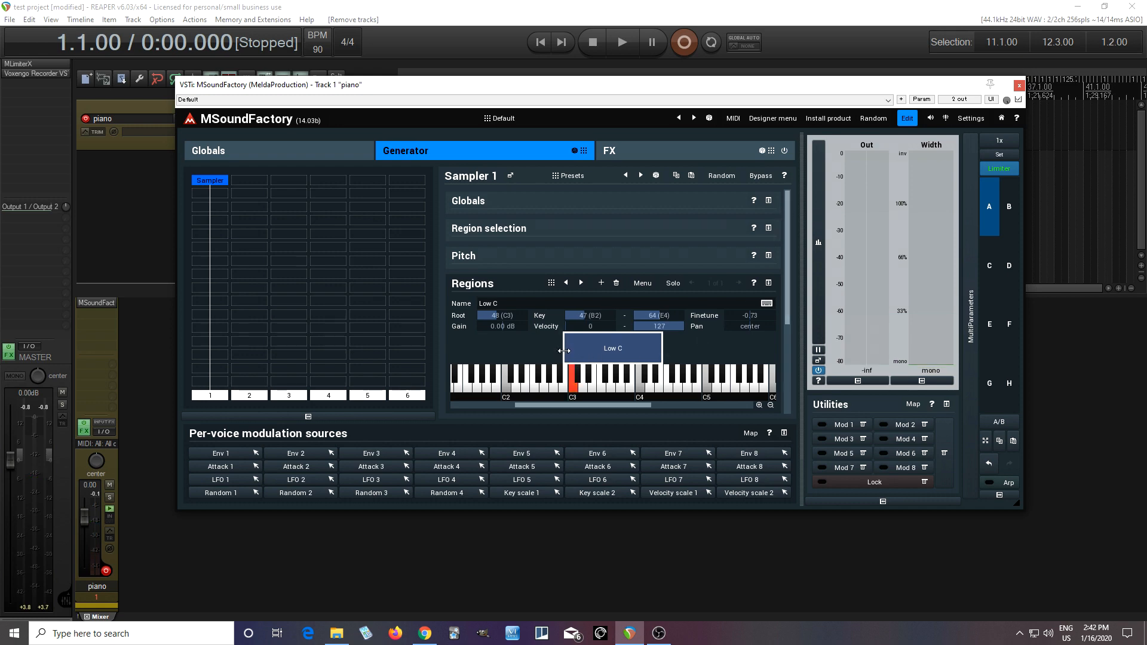
mouse_move(656, 349)
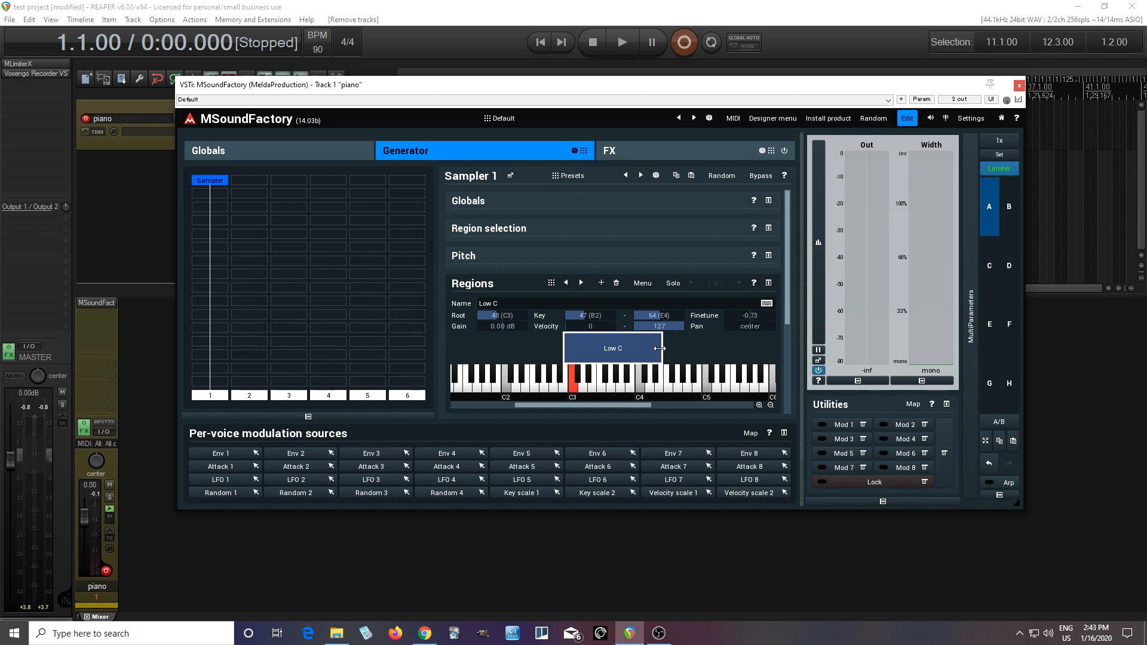
drag(661, 348, 645, 348)
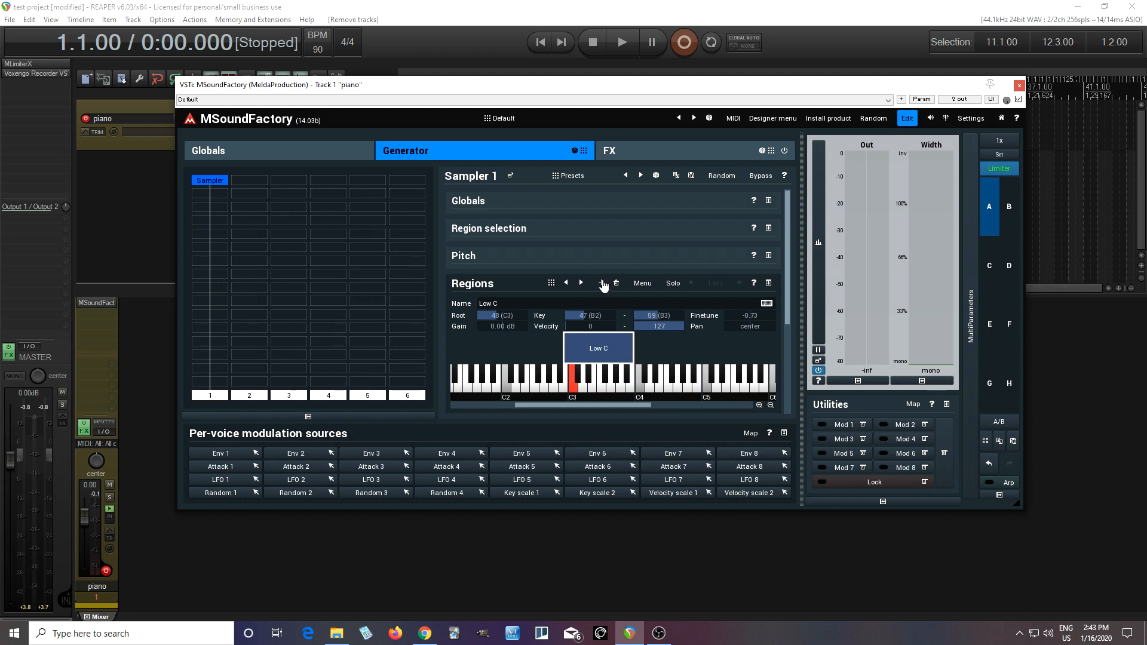
- Add a new region and import High C.wav into it, rooted at C4
click(599, 283)
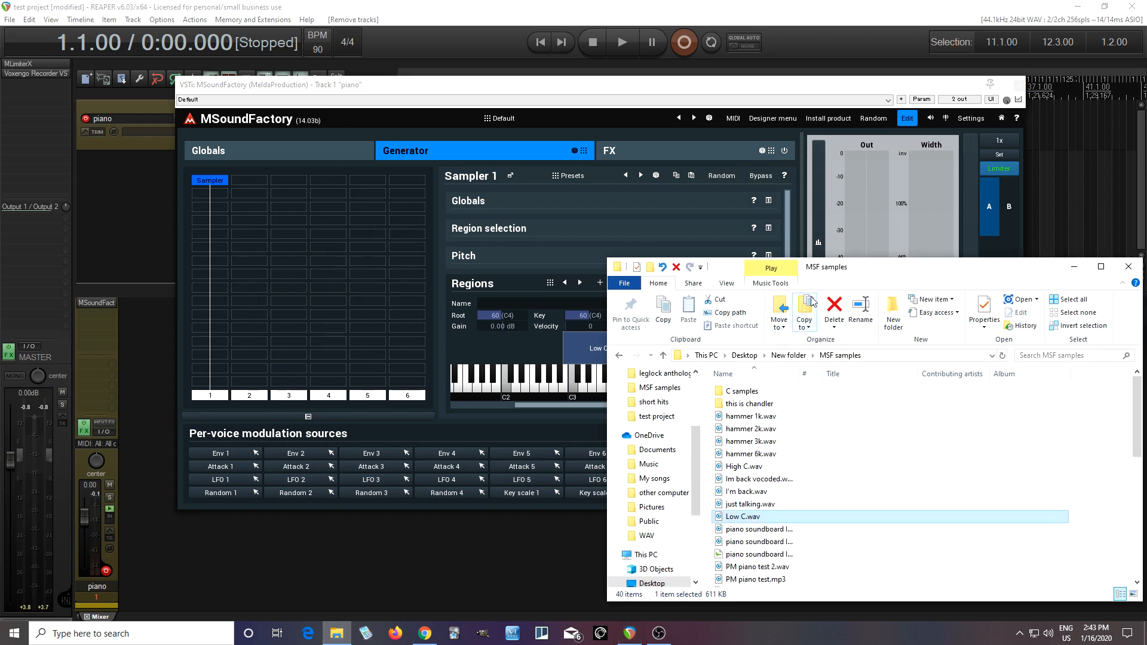
click(887, 465)
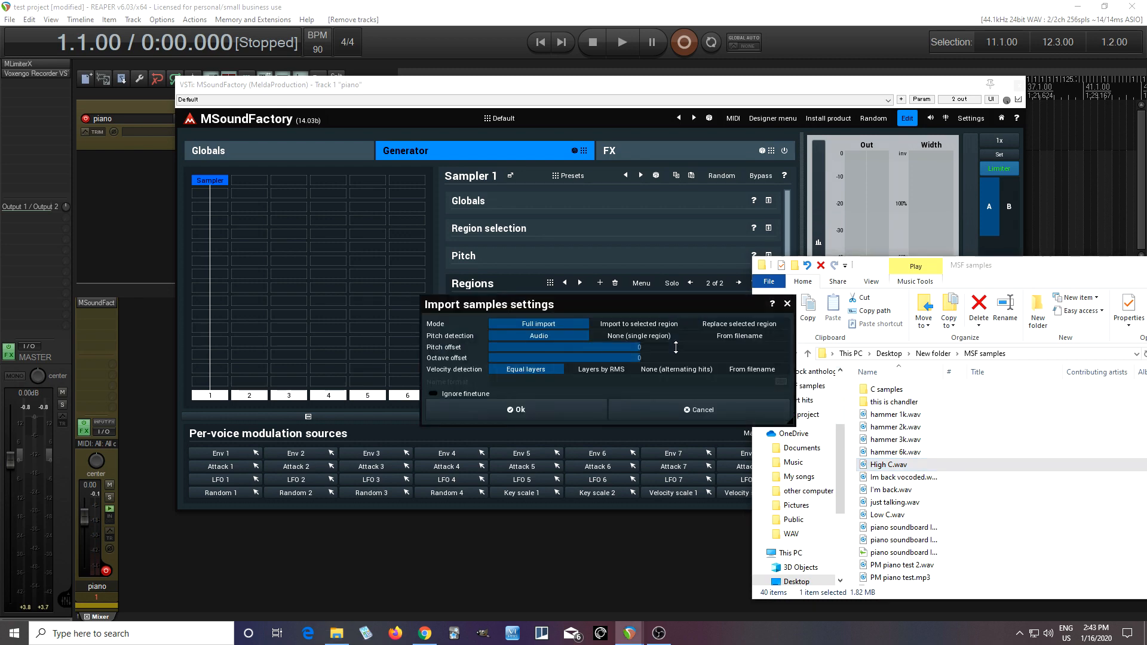
click(639, 324)
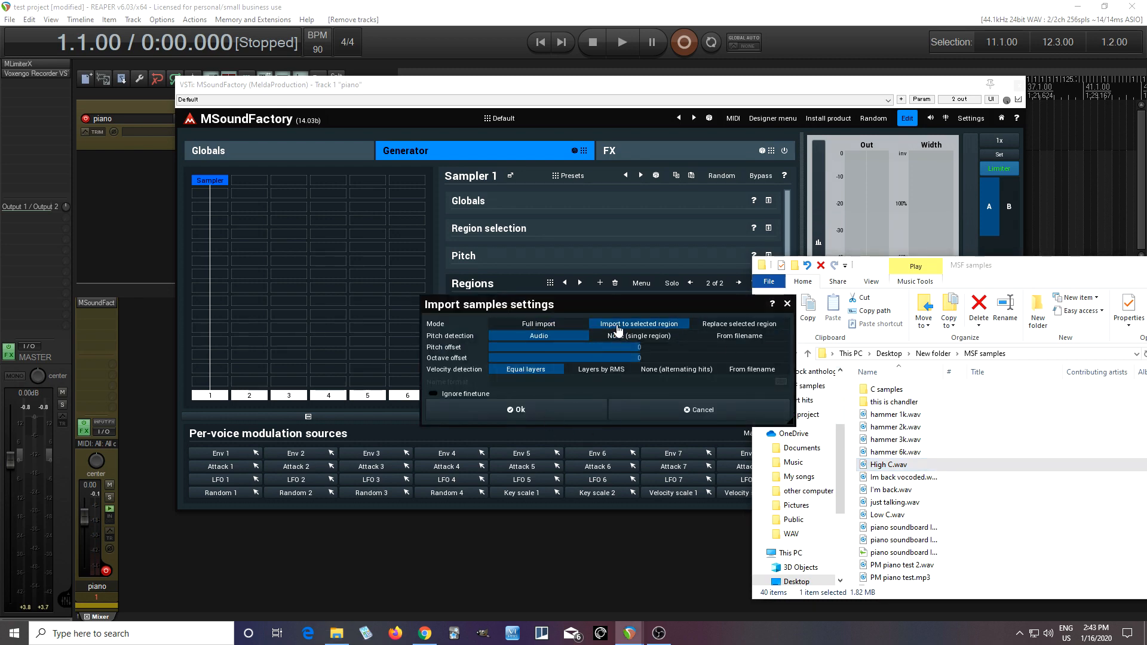
click(518, 409)
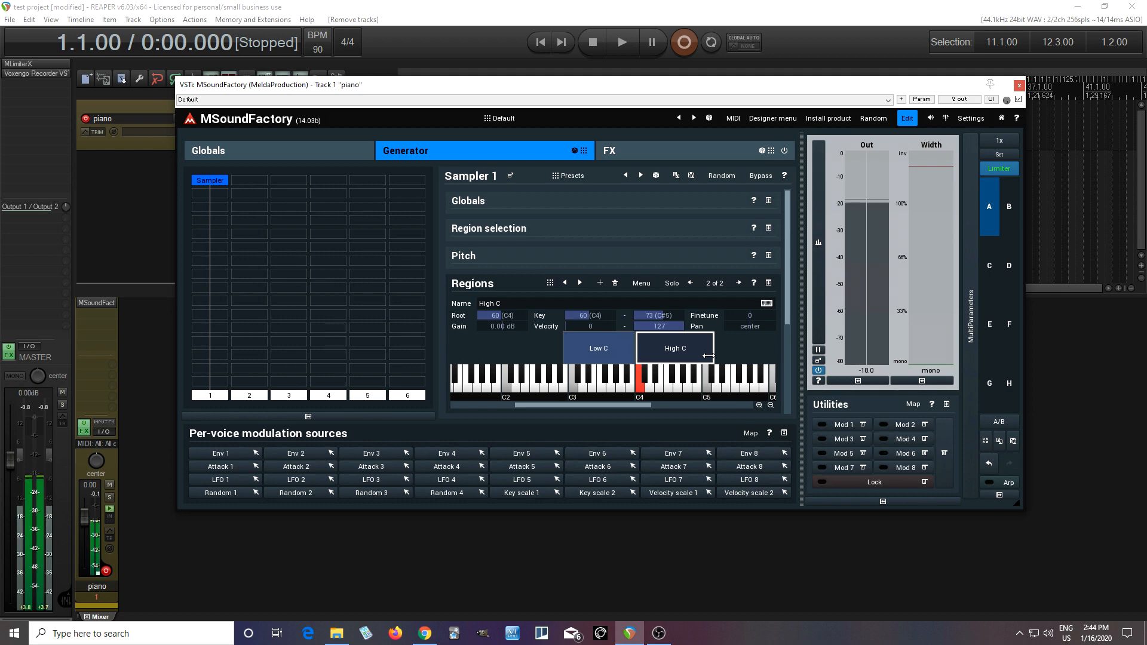
- Move High C's sample start to about 189 ms, then reselect the Low C region
click(639, 377)
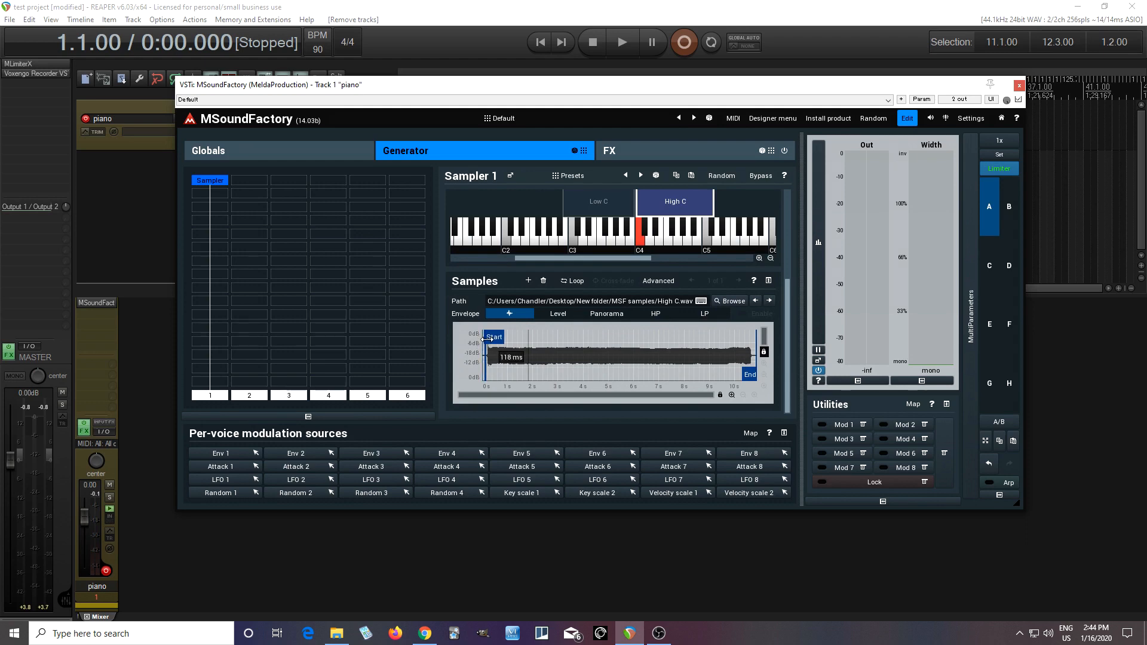
drag(486, 336, 490, 336)
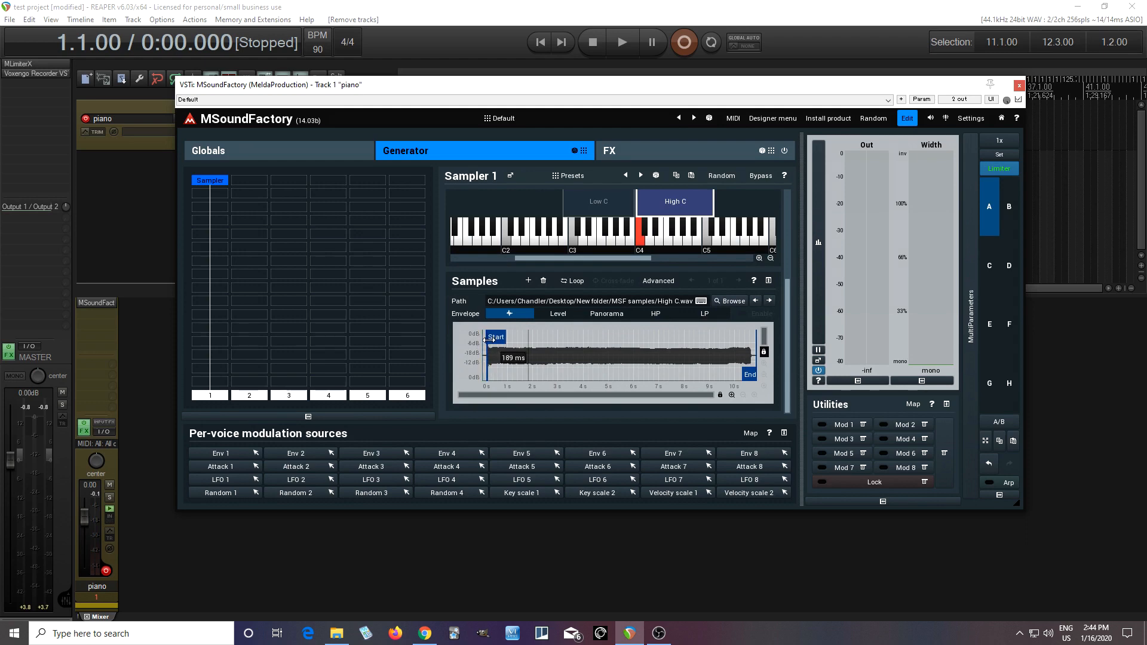
drag(496, 336, 485, 336)
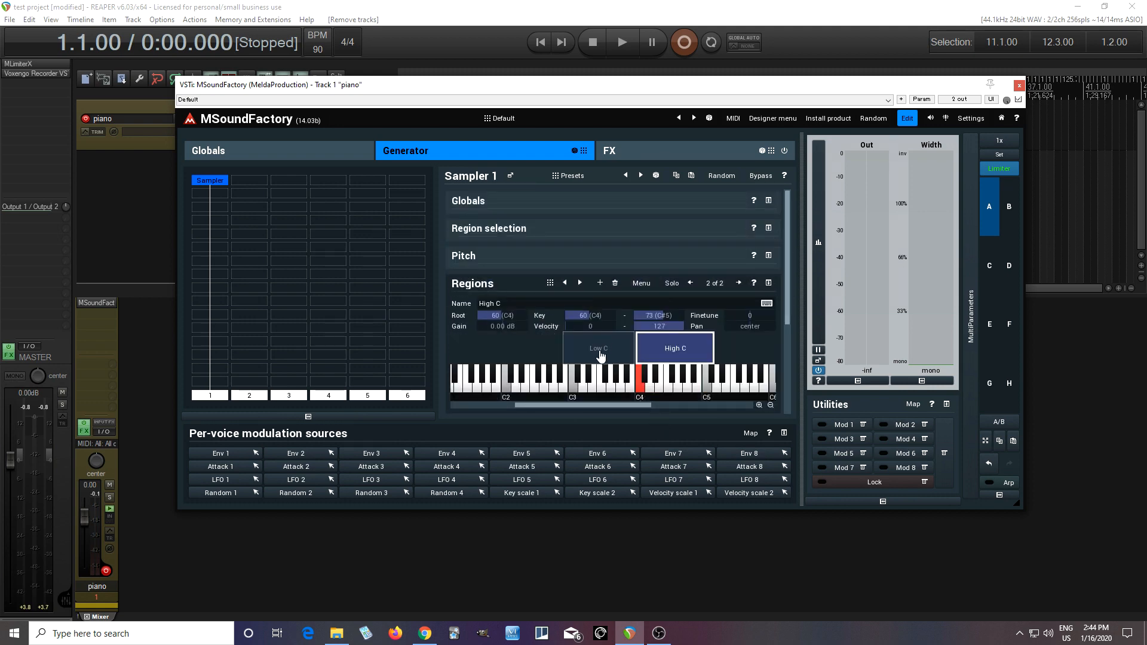
click(598, 348)
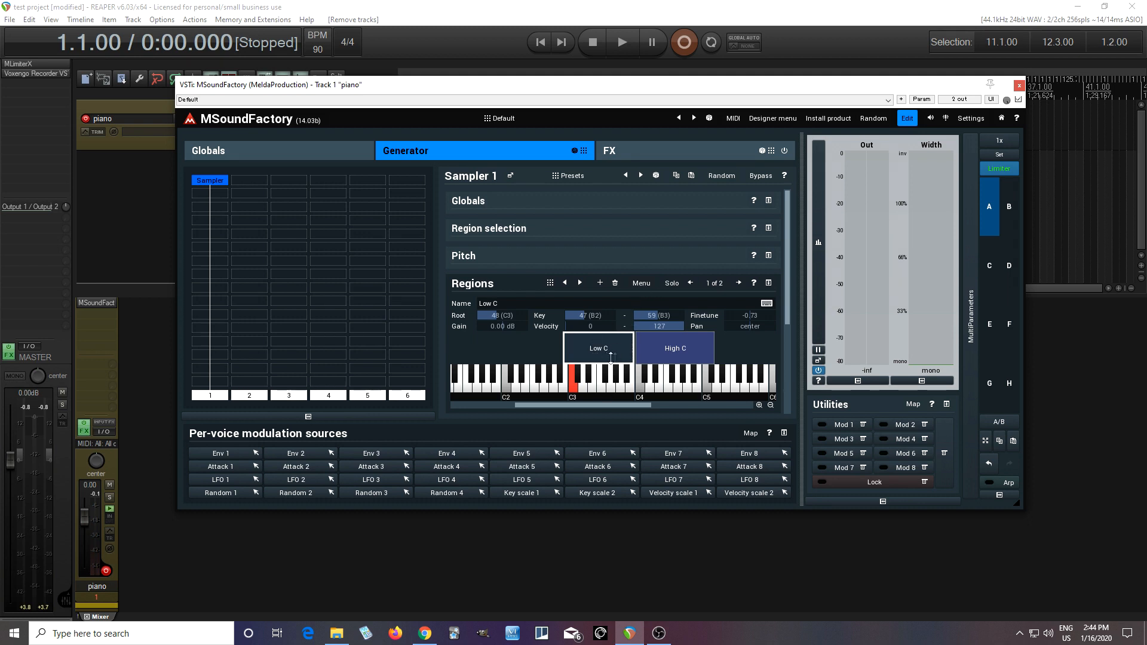
- Choose Generate pitch-shifted clones from the Regions menu for Low C
click(640, 282)
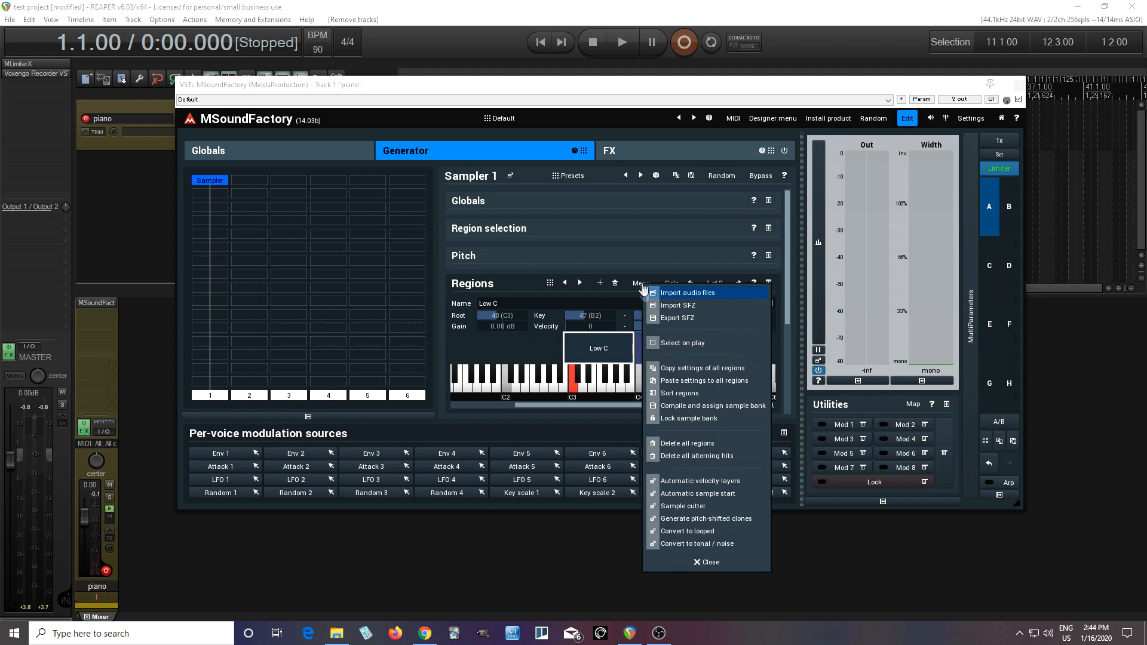
mouse_move(731, 506)
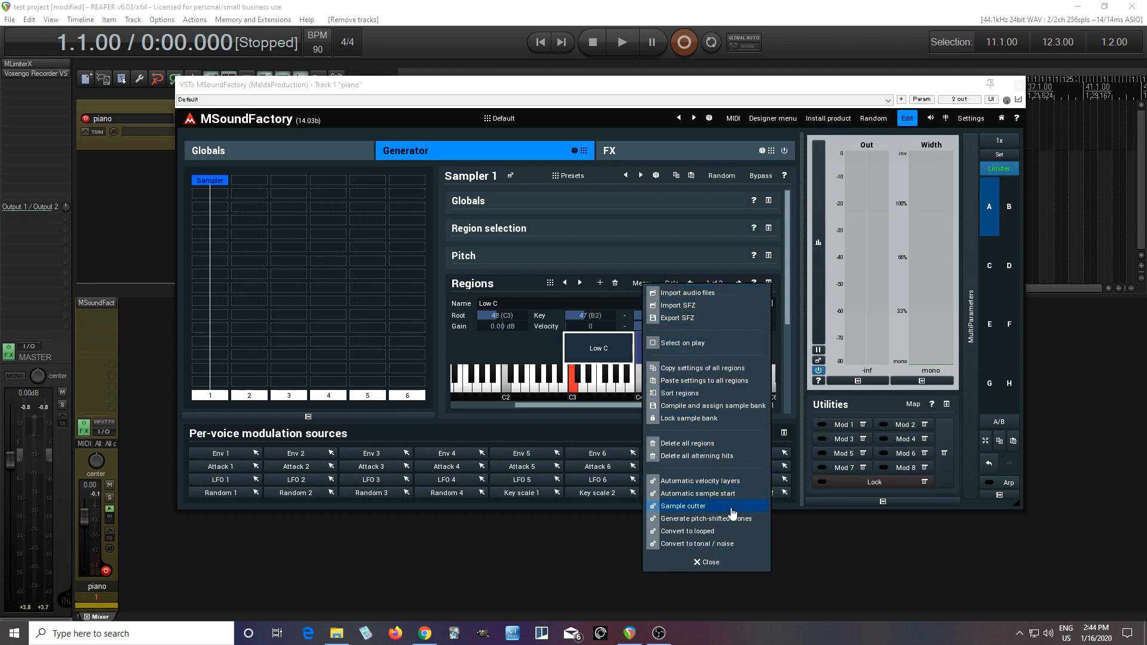
mouse_move(707, 518)
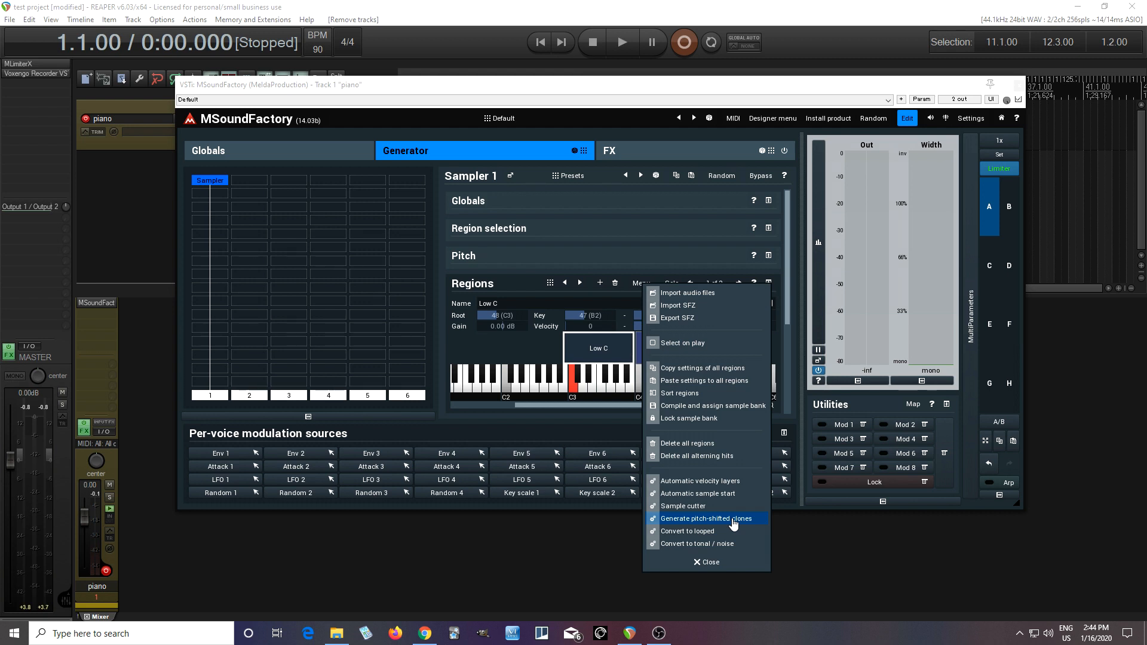
mouse_move(676, 528)
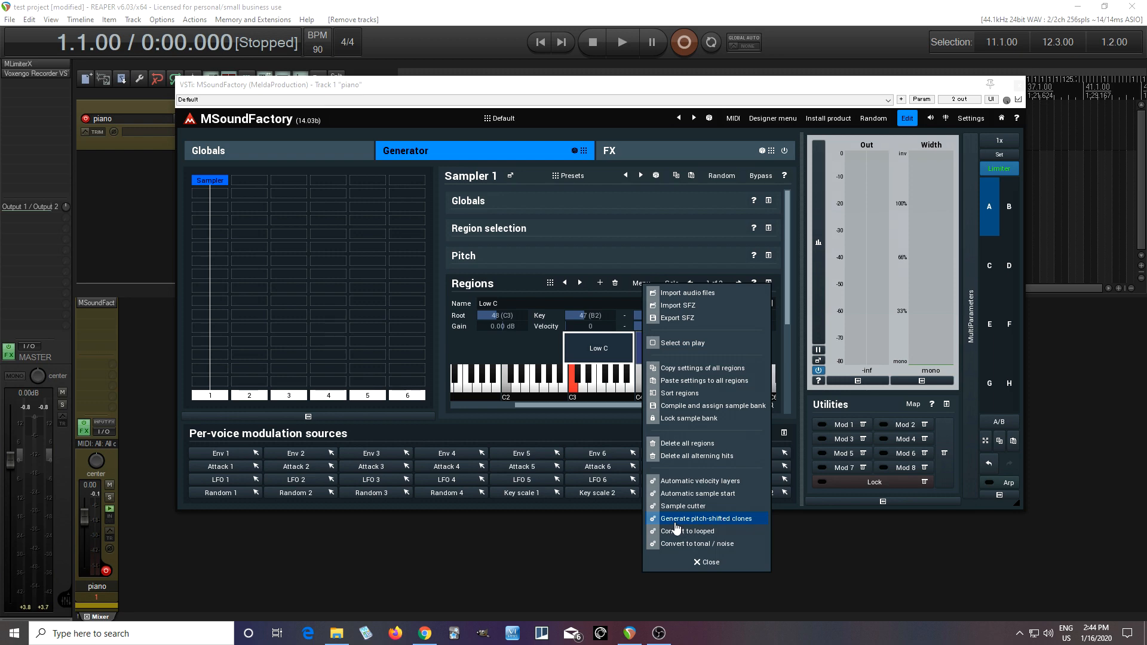
click(708, 518)
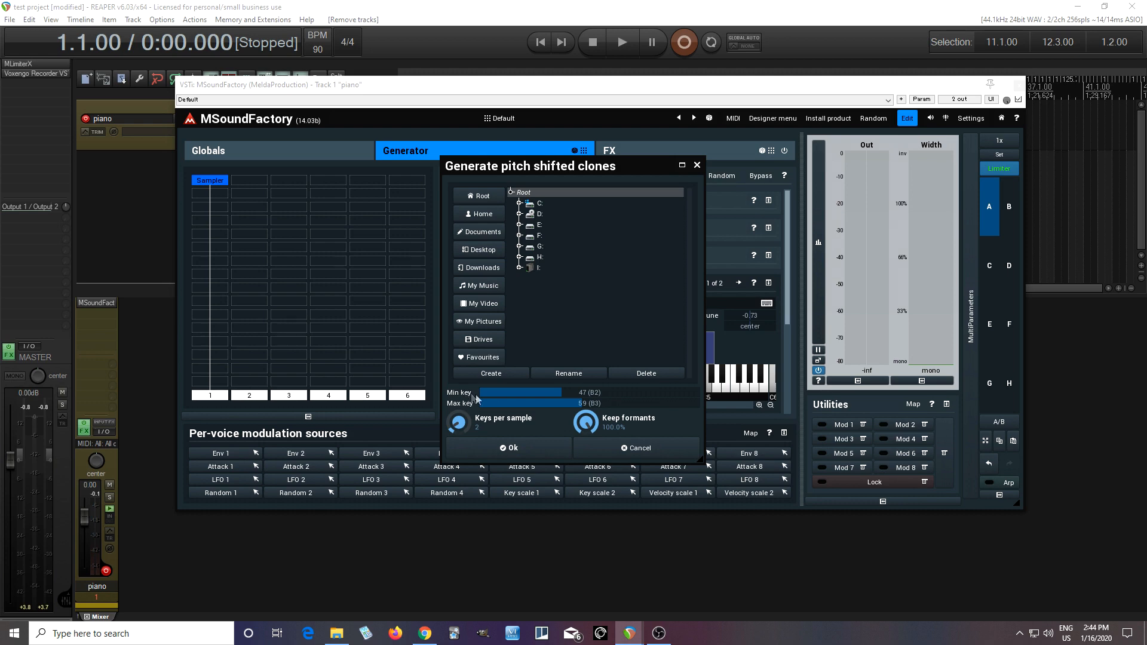
mouse_move(616, 452)
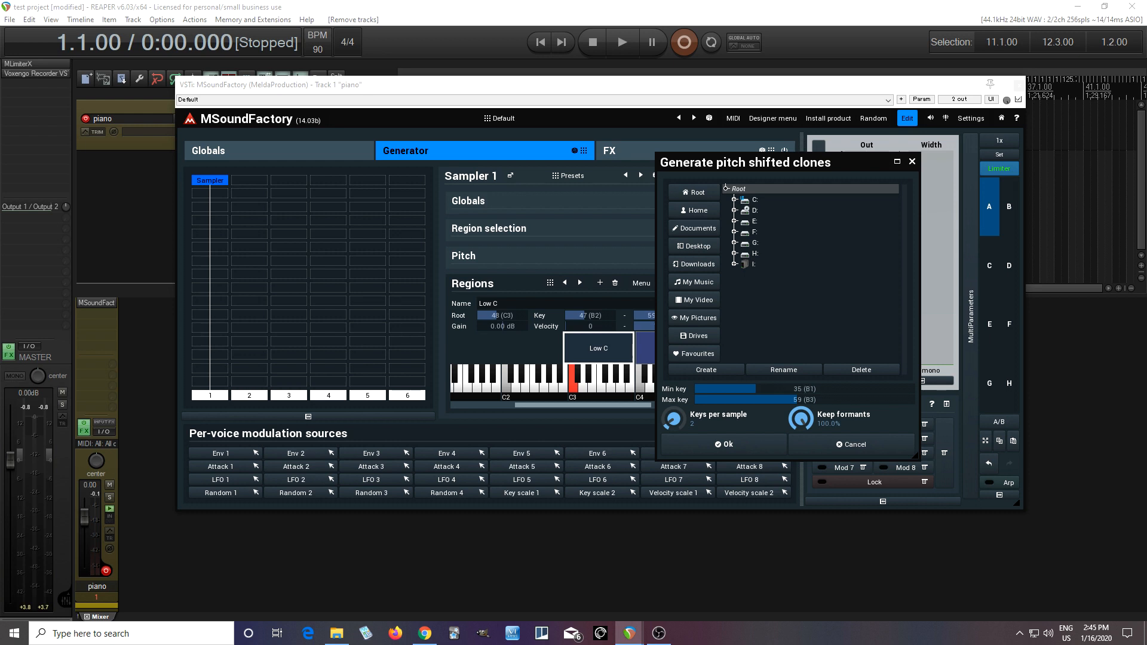
- Lower the clone Min key to 36 (C2), leaving the max key at B3
drag(731, 388, 739, 388)
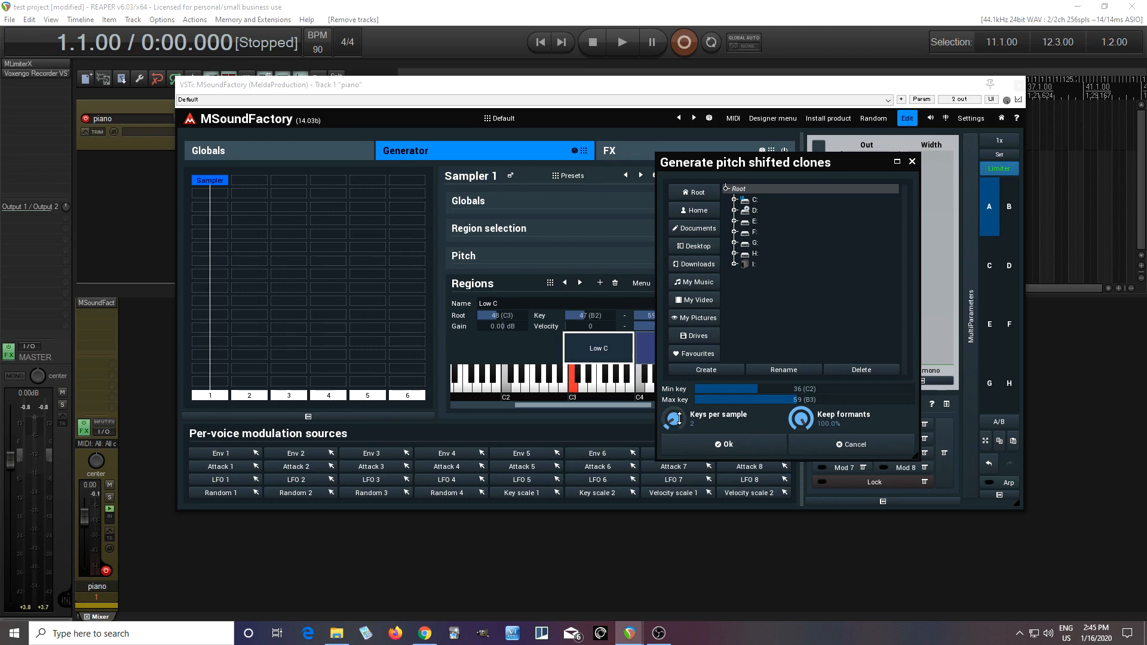
- Raise the clone dialog's Keys per sample from 2 to 3
click(671, 419)
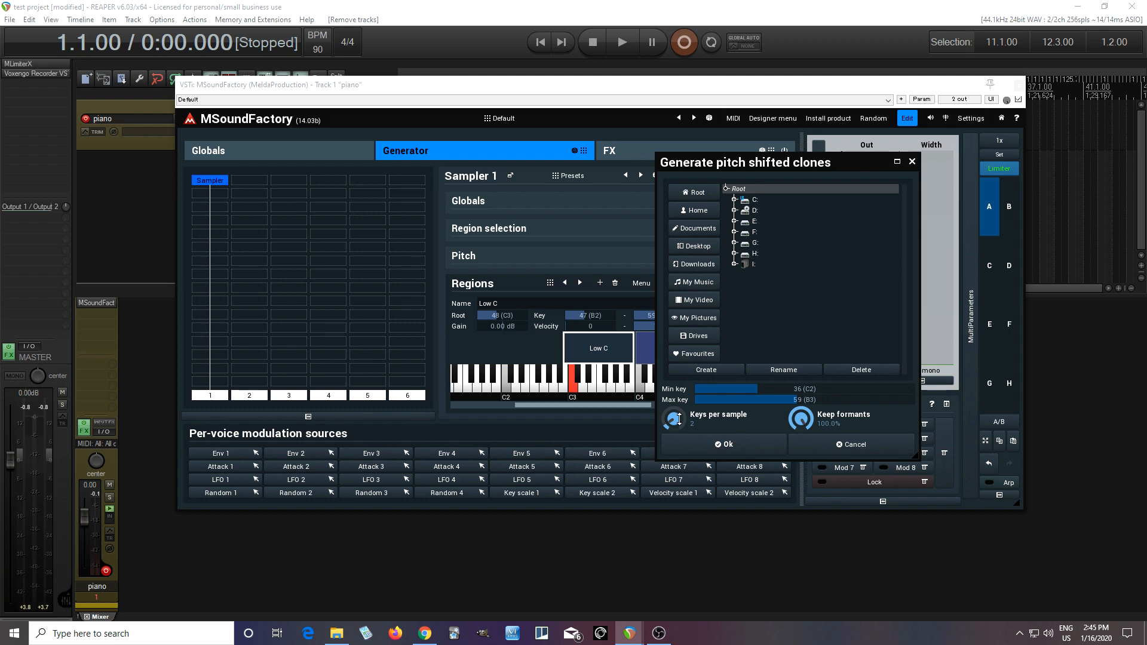
click(675, 418)
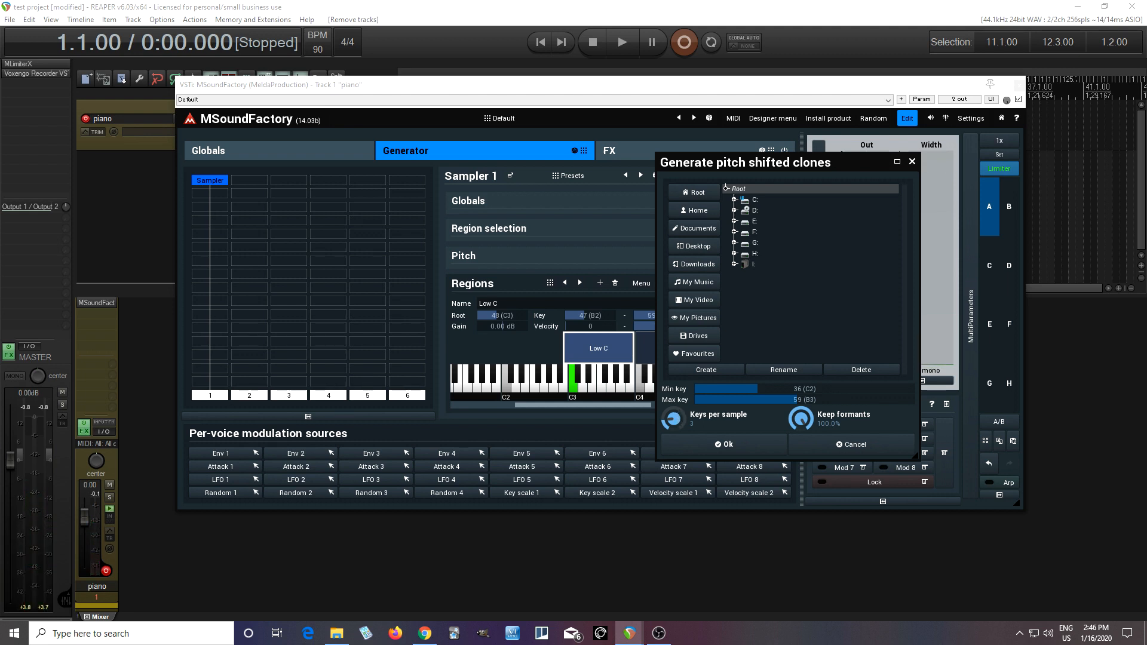
- Return Keys per sample to 2 and restore Keep formants to 100%
click(671, 419)
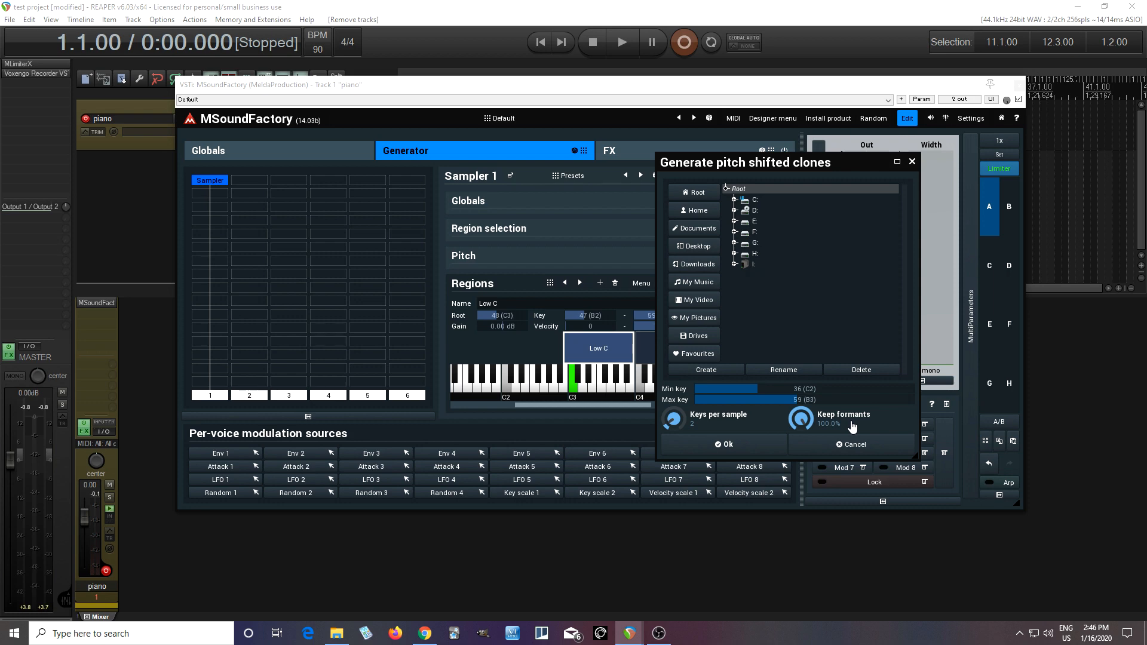
drag(802, 418, 801, 440)
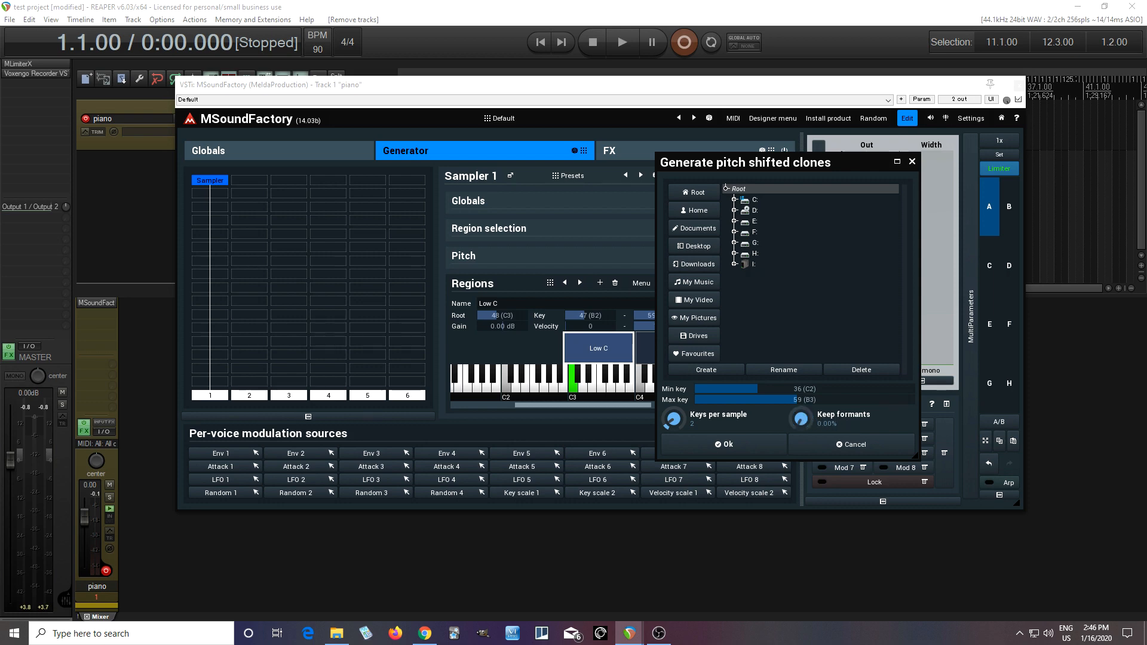
drag(799, 418, 799, 395)
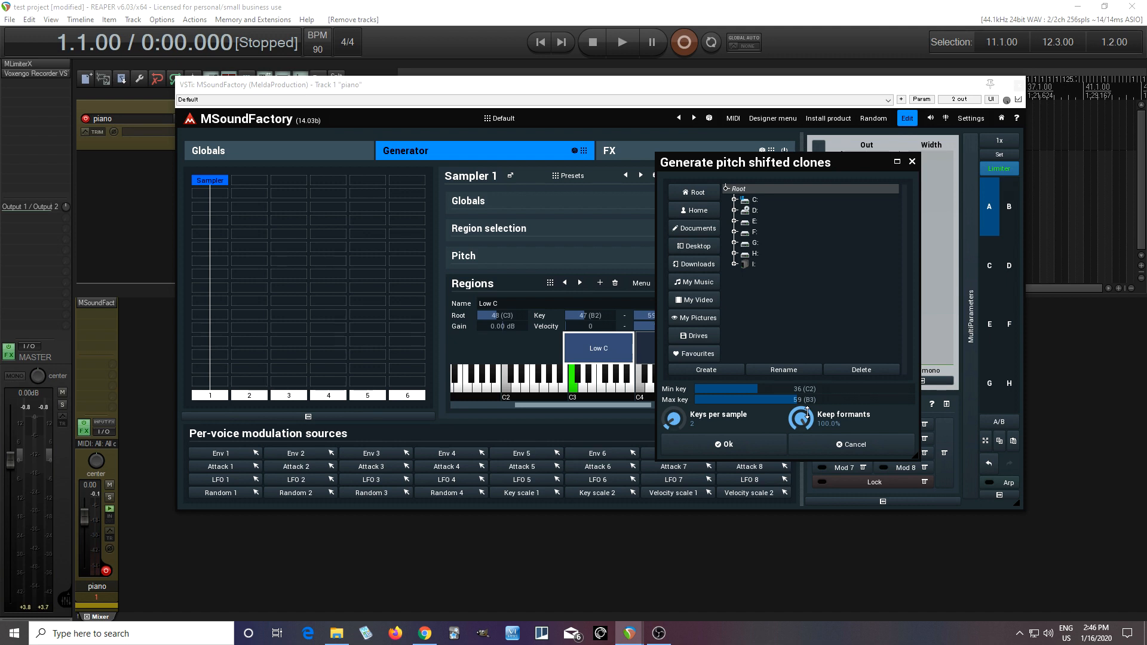
drag(801, 418, 801, 432)
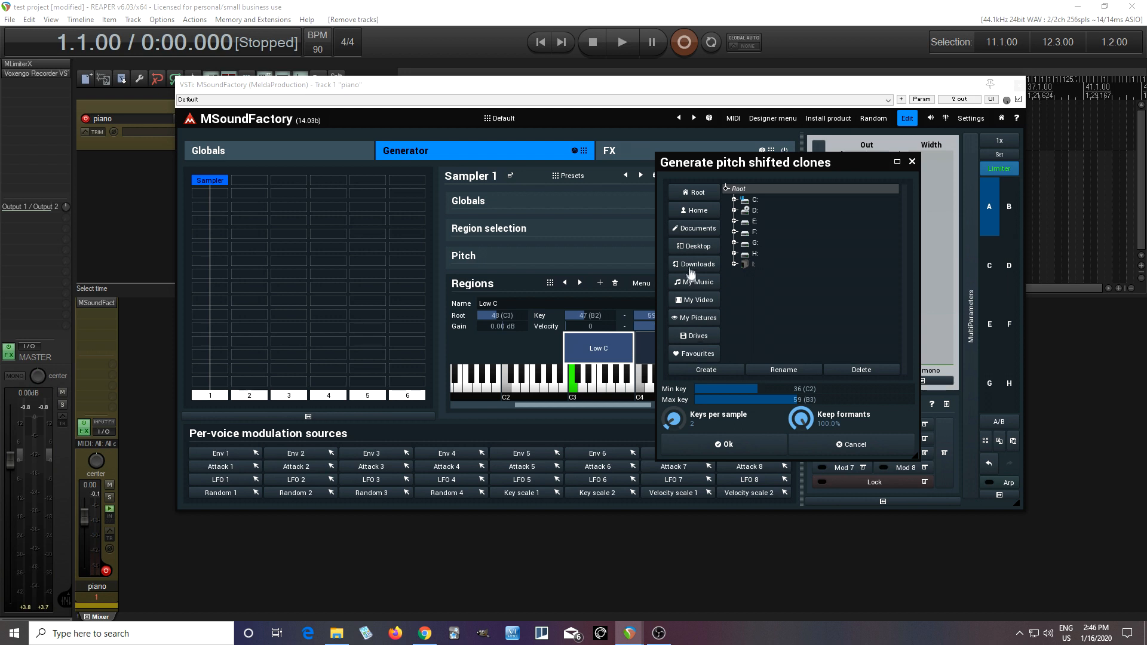
mouse_move(690, 260)
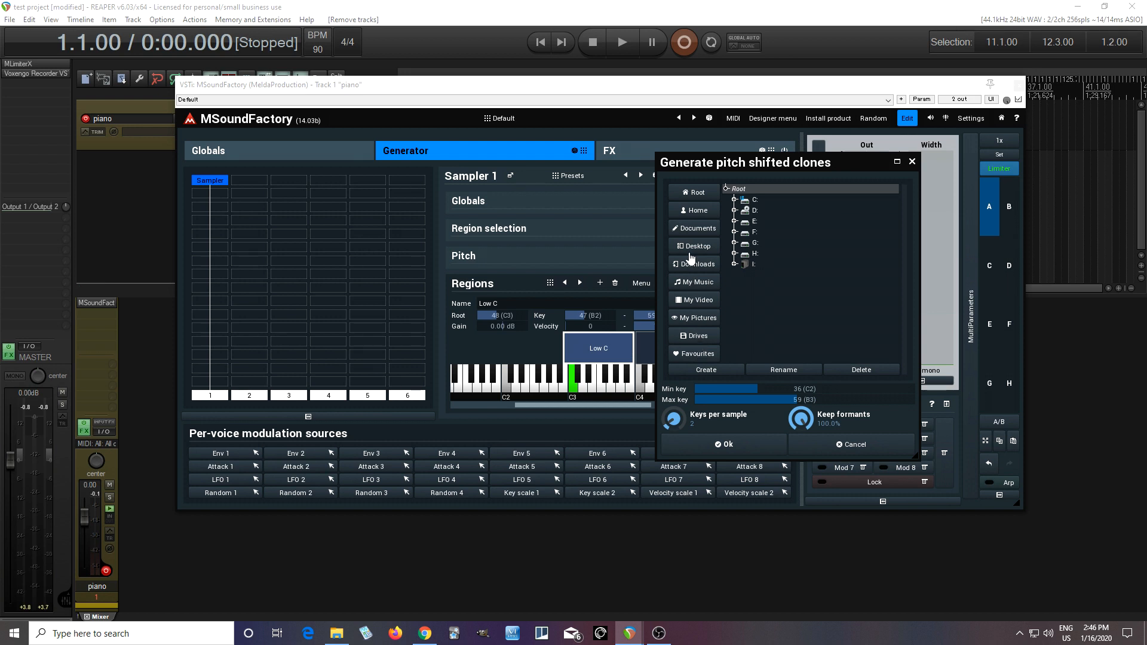
- Generate the Low C clones into Desktop > New folder > MSF samples > C samples
click(695, 245)
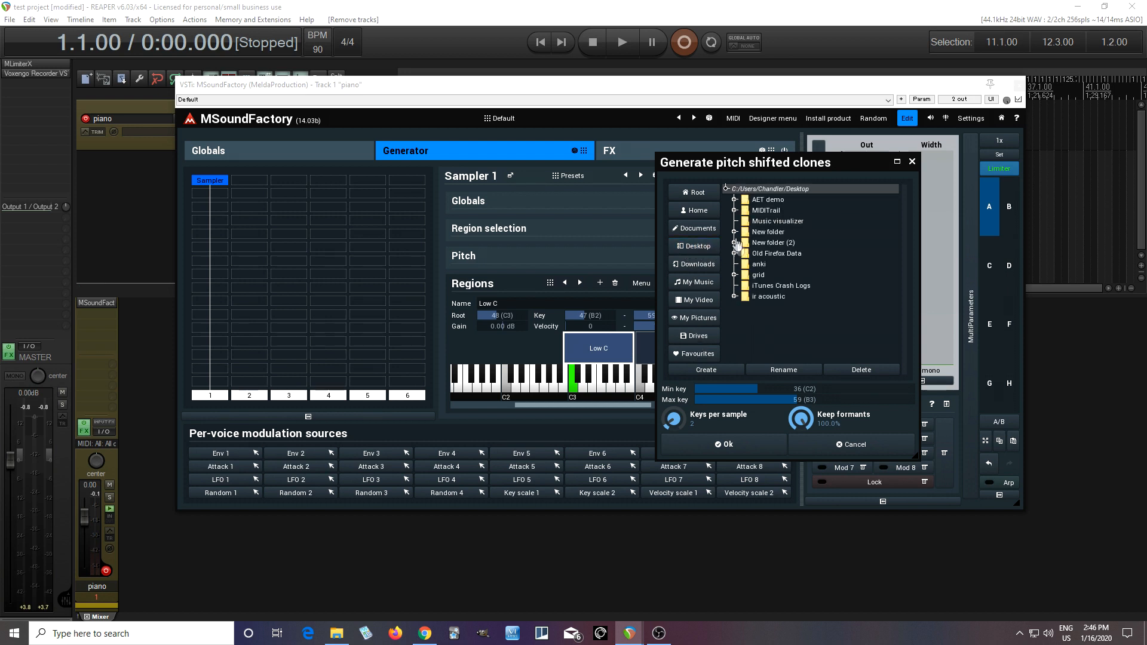
click(735, 231)
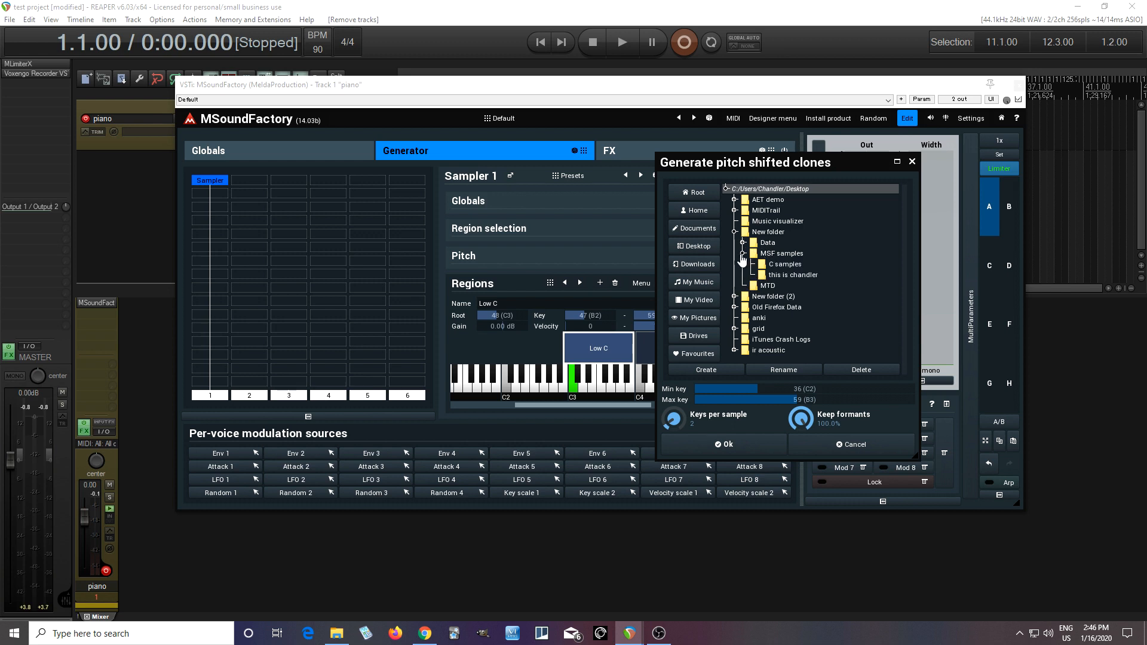
mouse_move(782, 271)
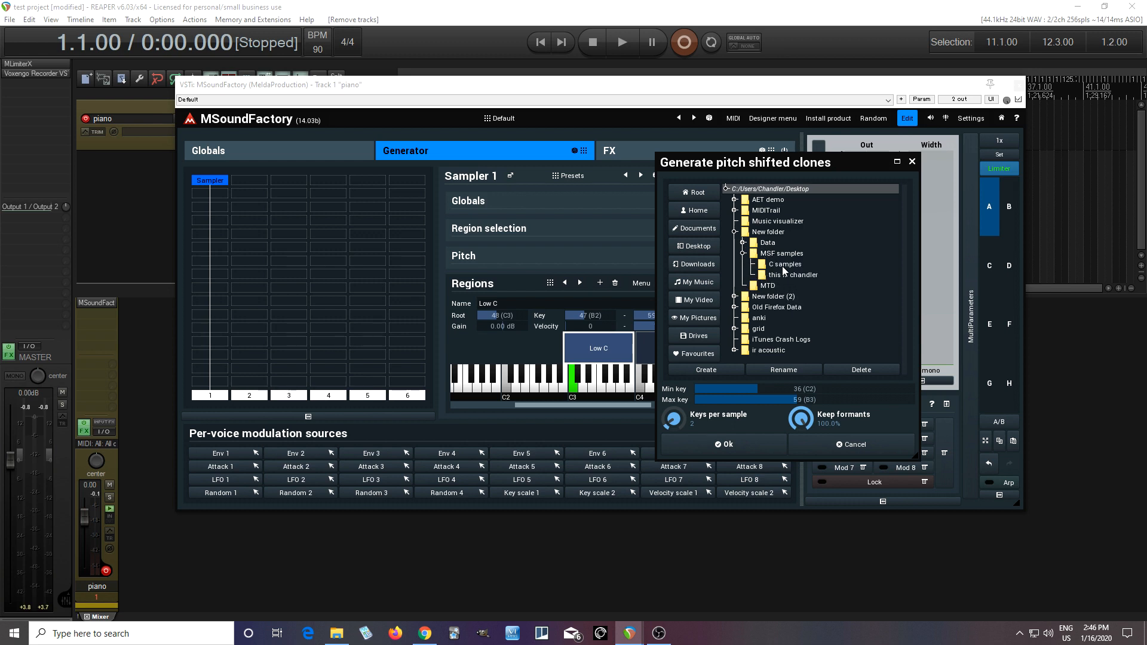
click(784, 264)
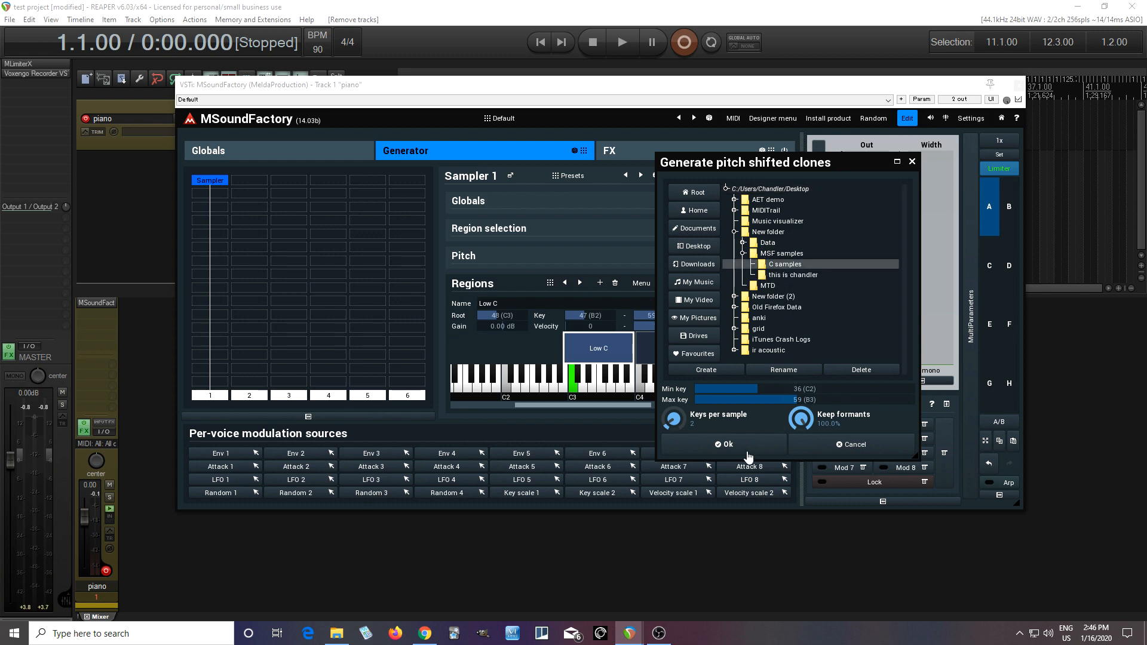
click(726, 444)
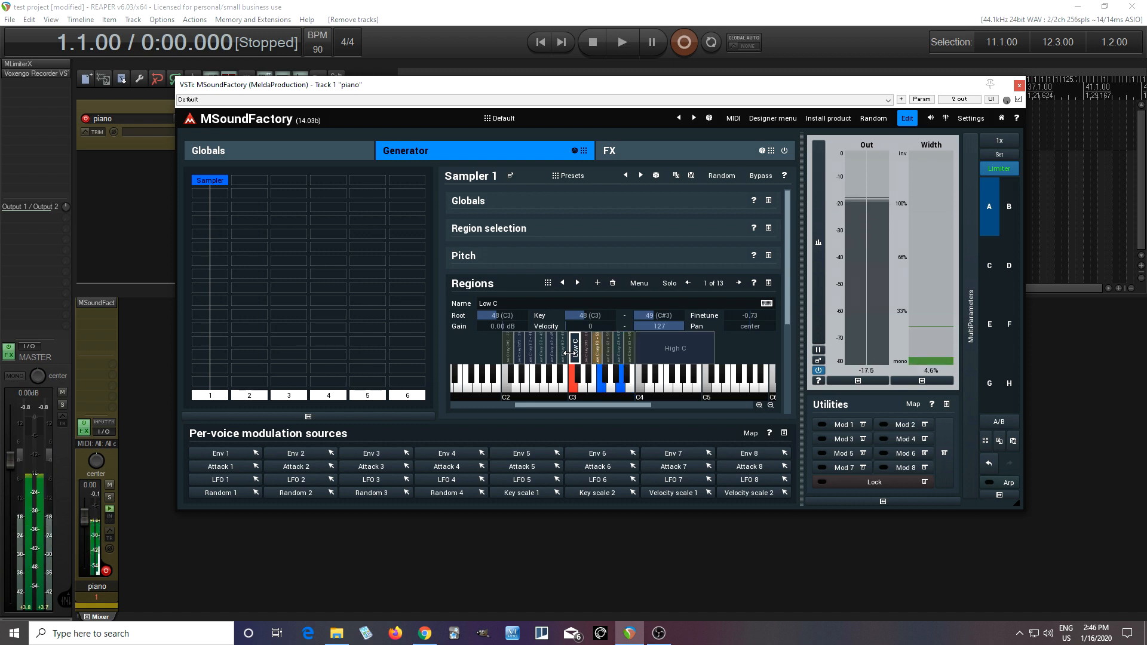
- Play notes around C2, C3 and C4 to hear the clones, then select the High C region
click(586, 377)
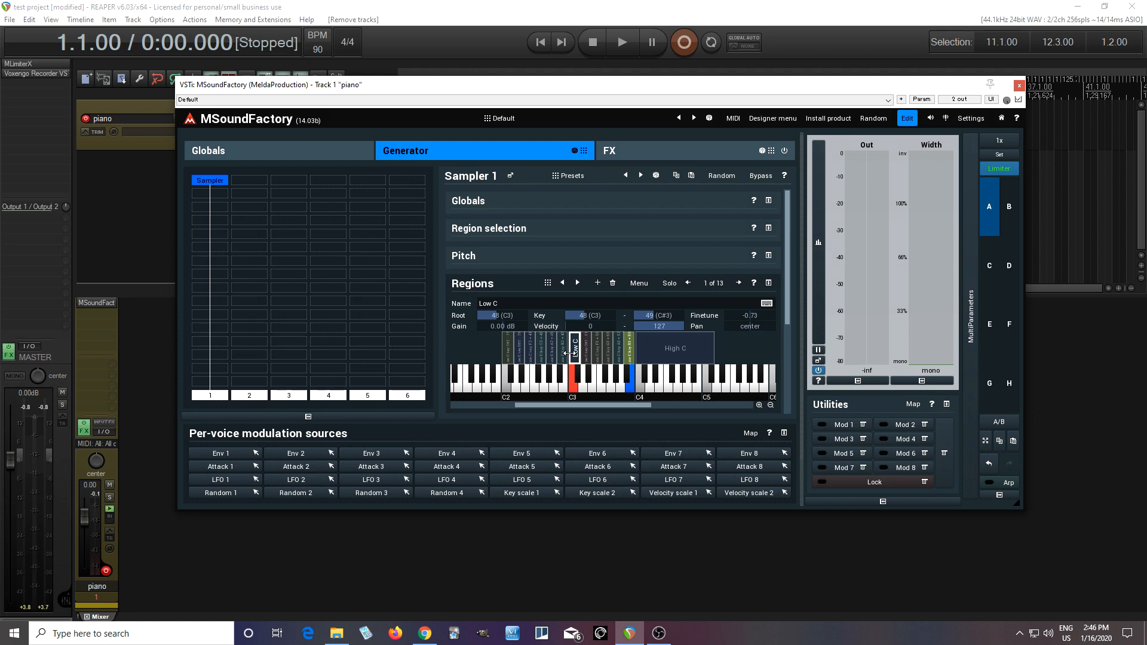
click(545, 376)
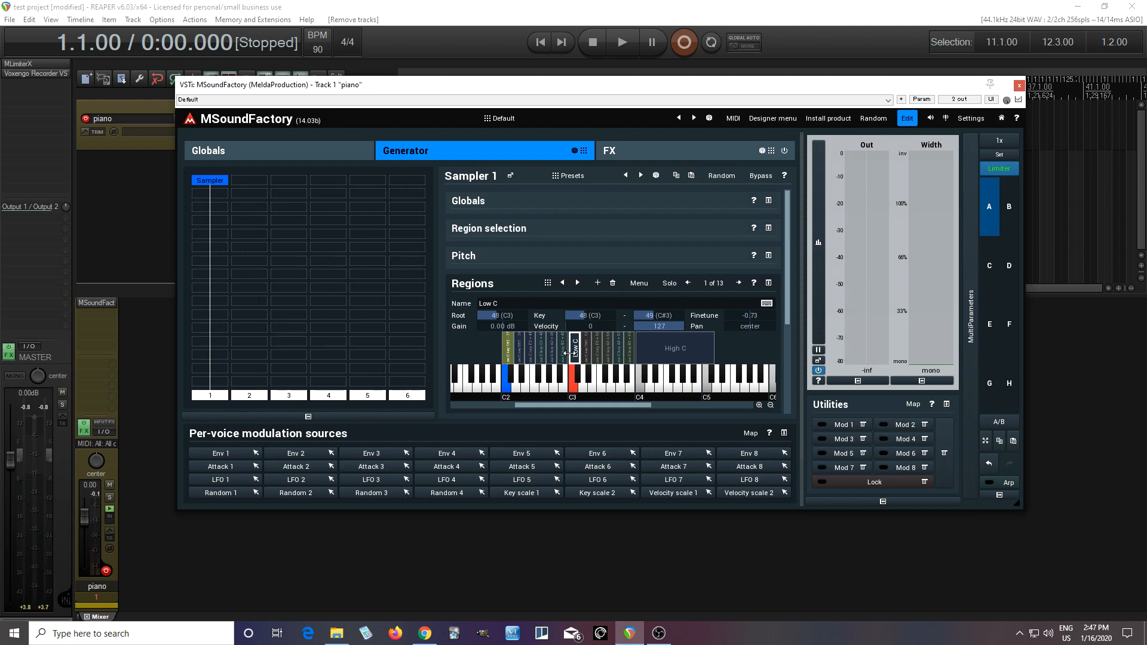
click(544, 381)
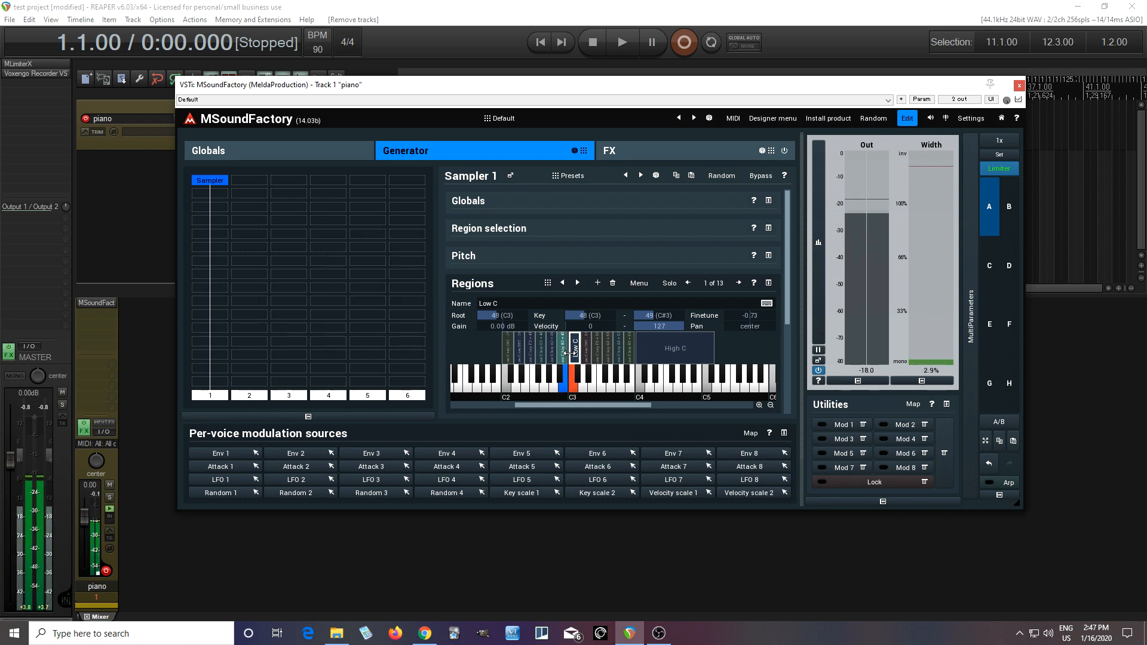
click(571, 384)
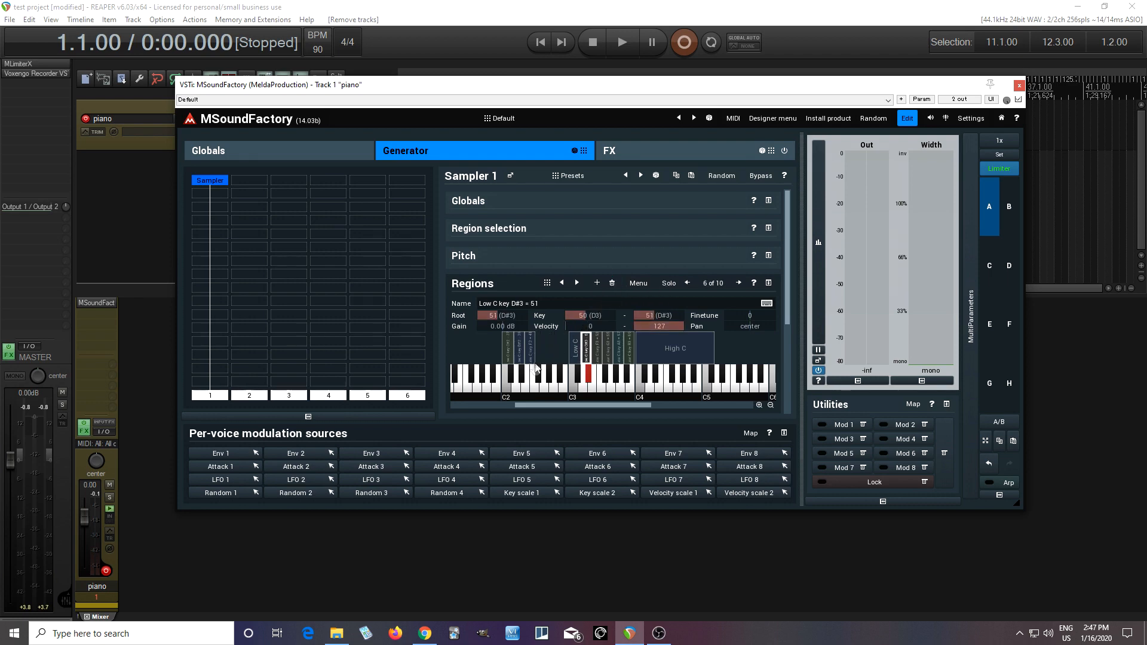
click(612, 283)
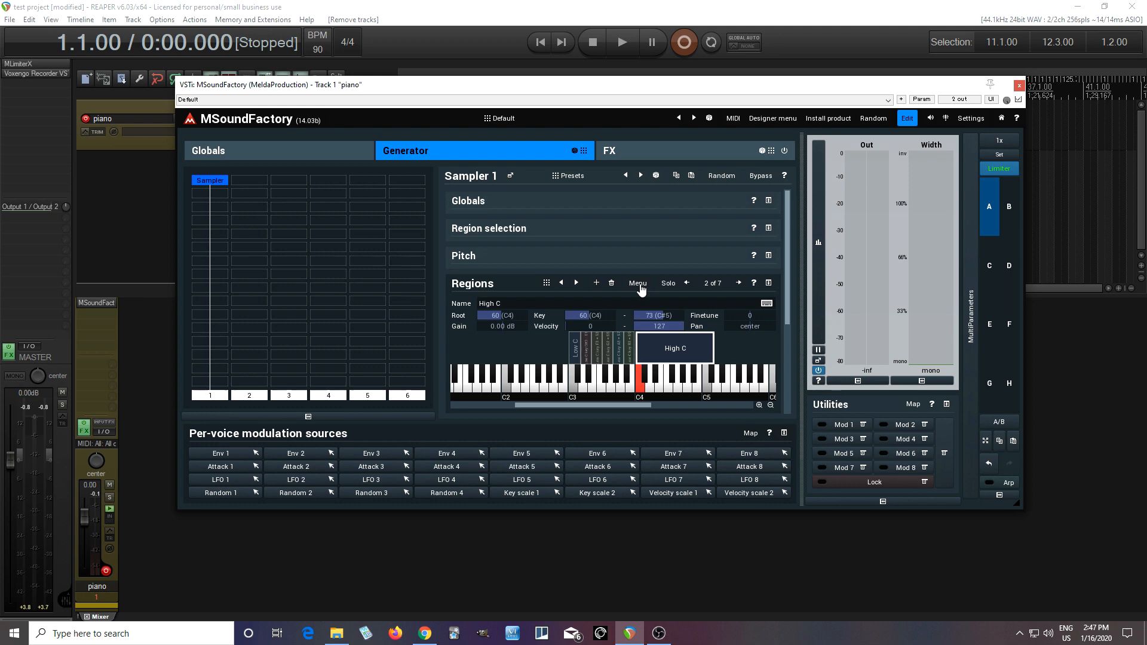
- Generate High C pitch-shifted clones from C4 to C#5 into Desktop > C samples
click(635, 283)
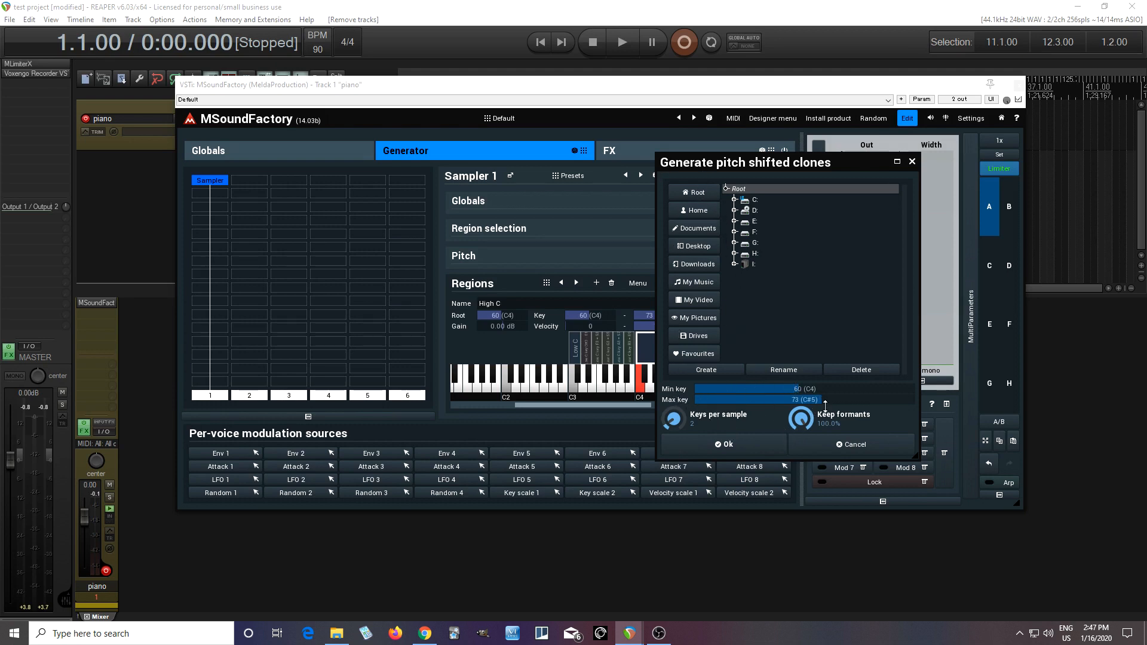
mouse_move(685, 344)
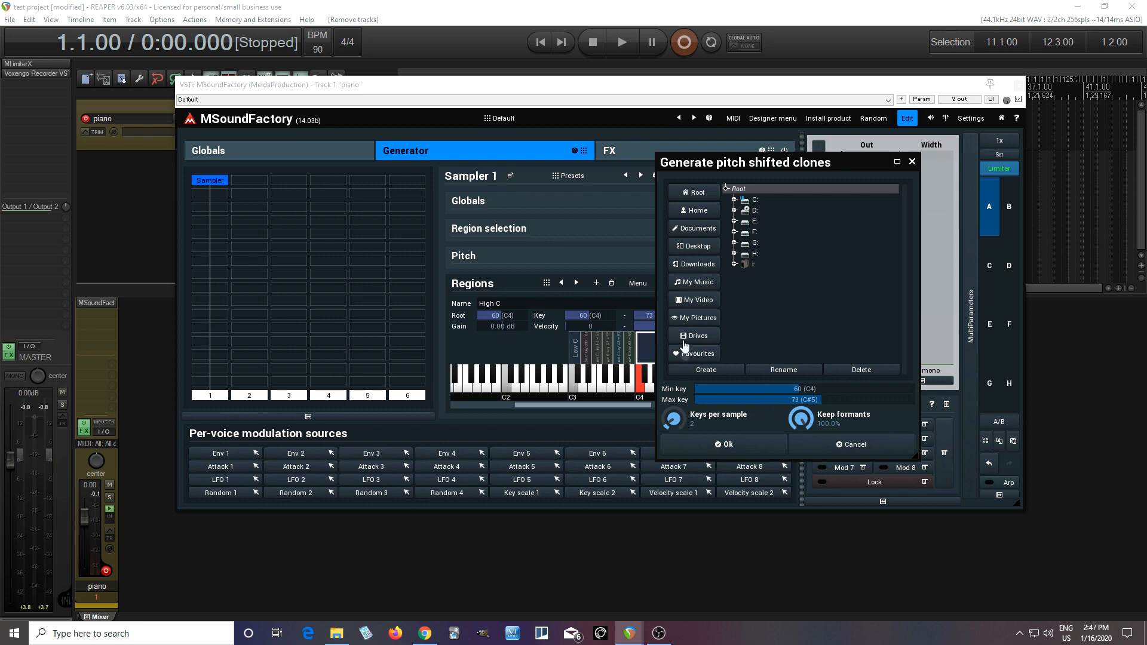
click(696, 246)
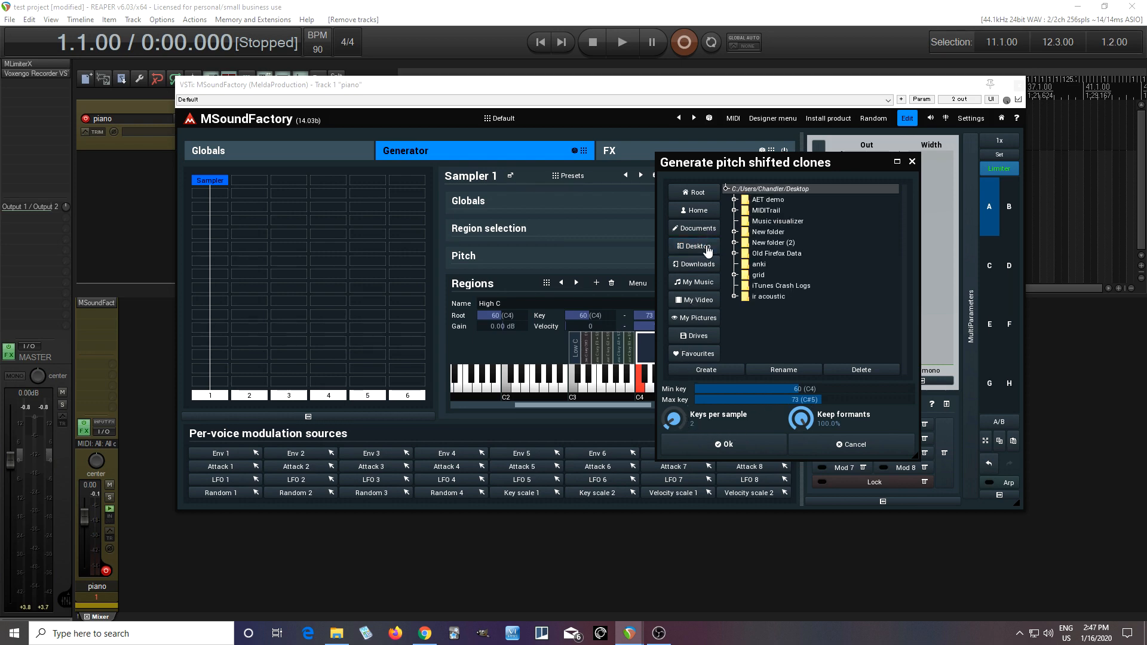
click(736, 232)
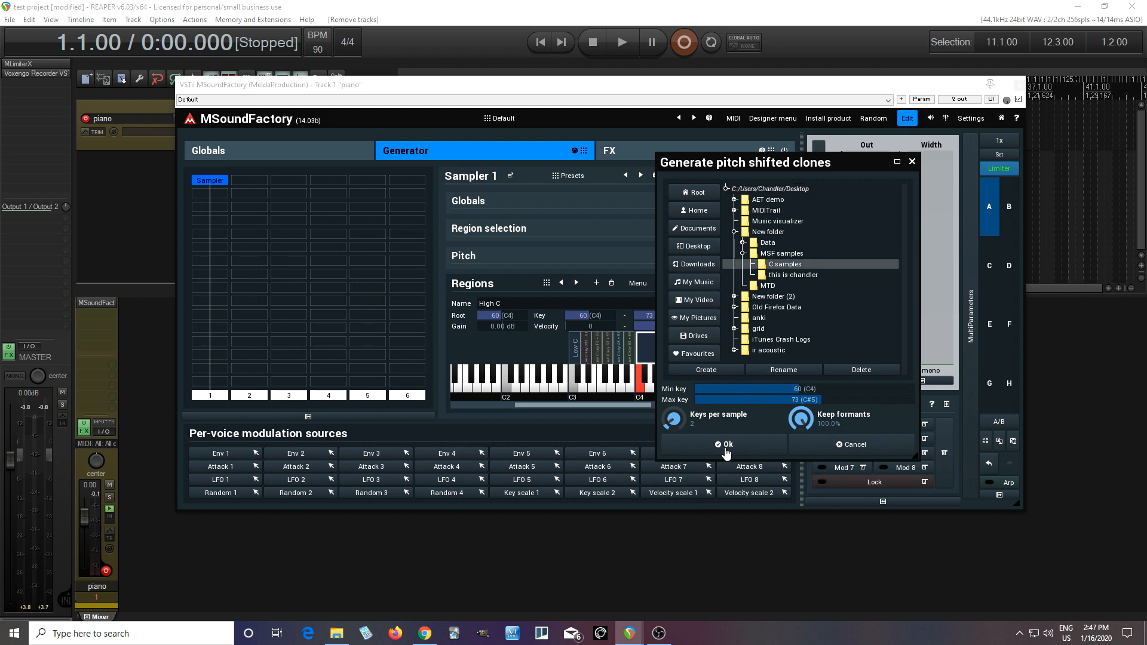
click(725, 444)
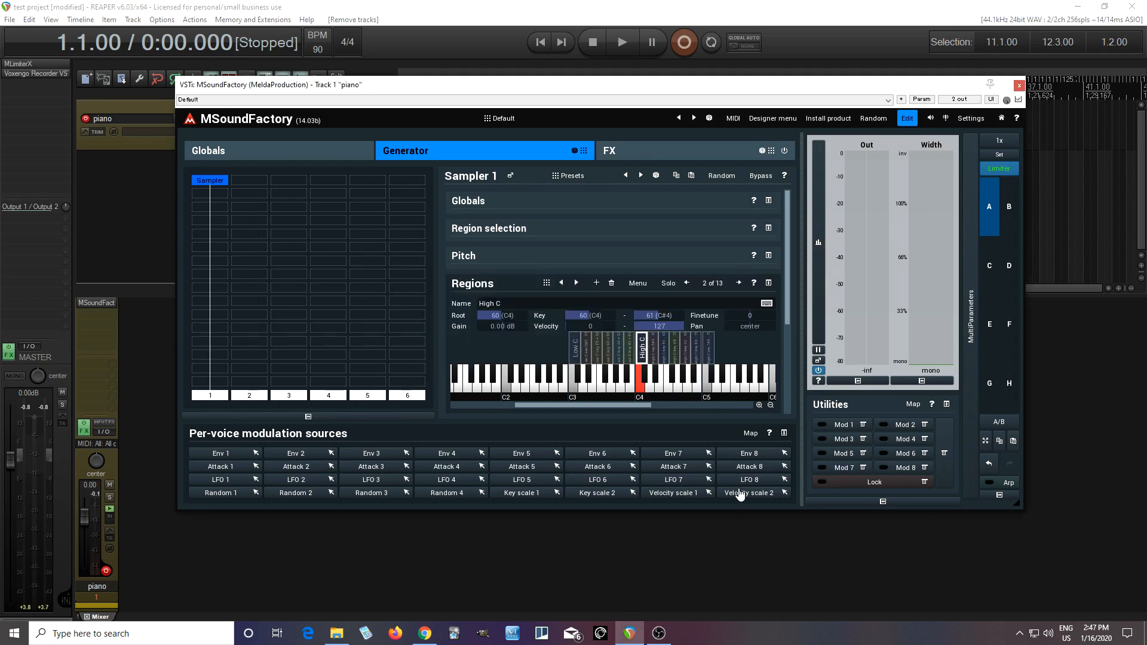
click(655, 373)
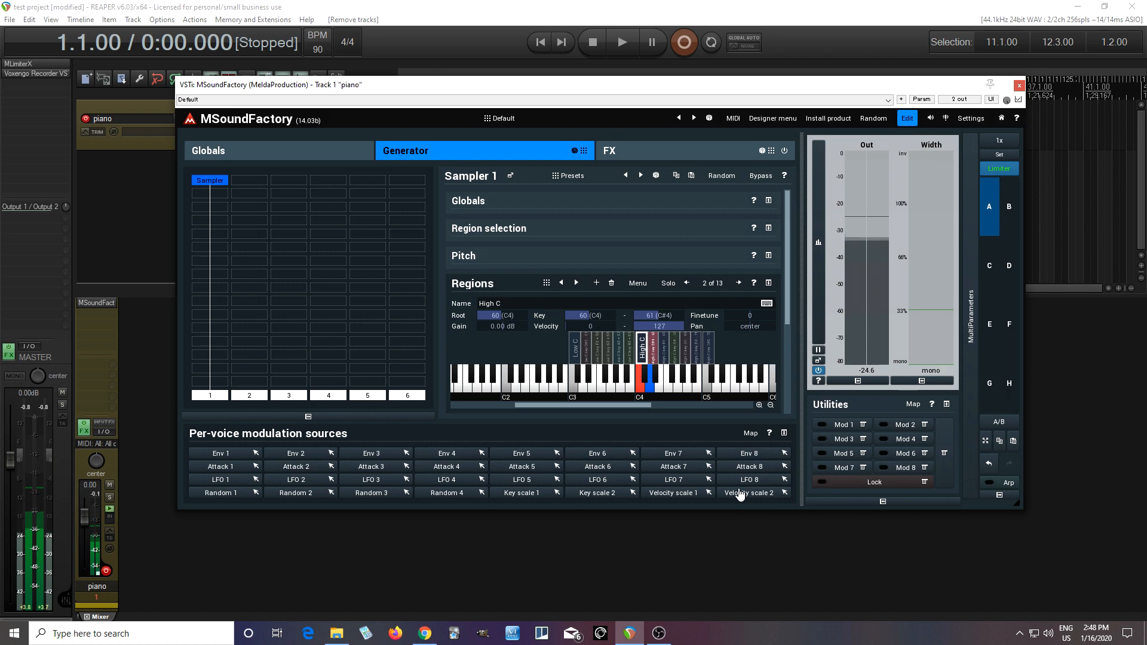
- Insert a Vibrato module into the empty generator slot directly below the Sampler
click(639, 366)
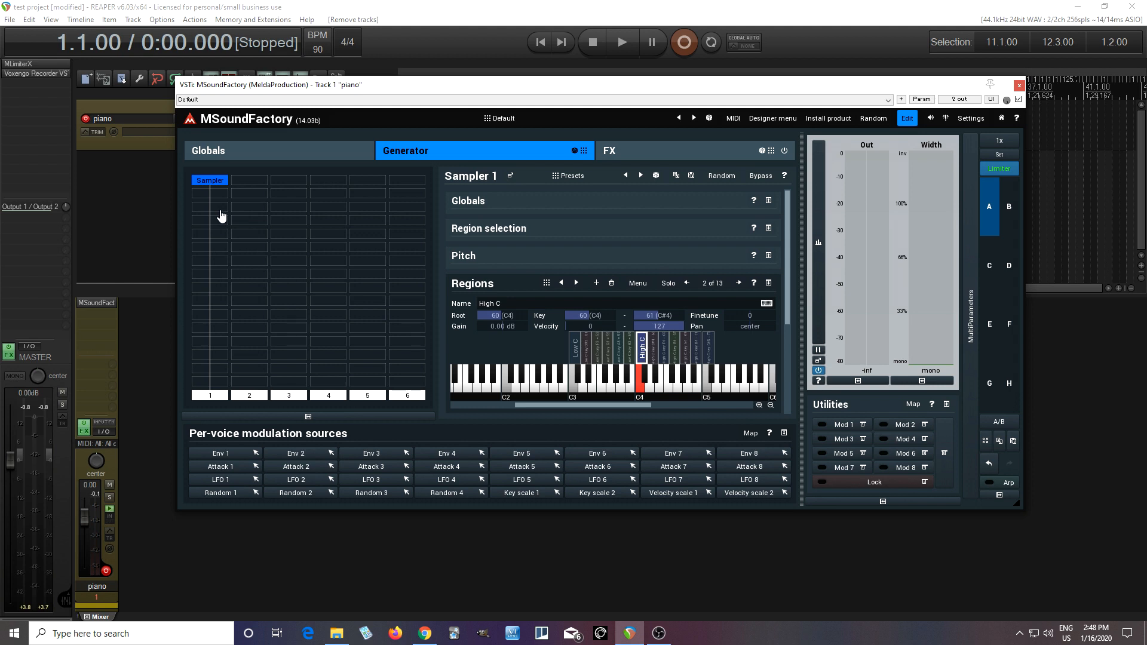
click(572, 379)
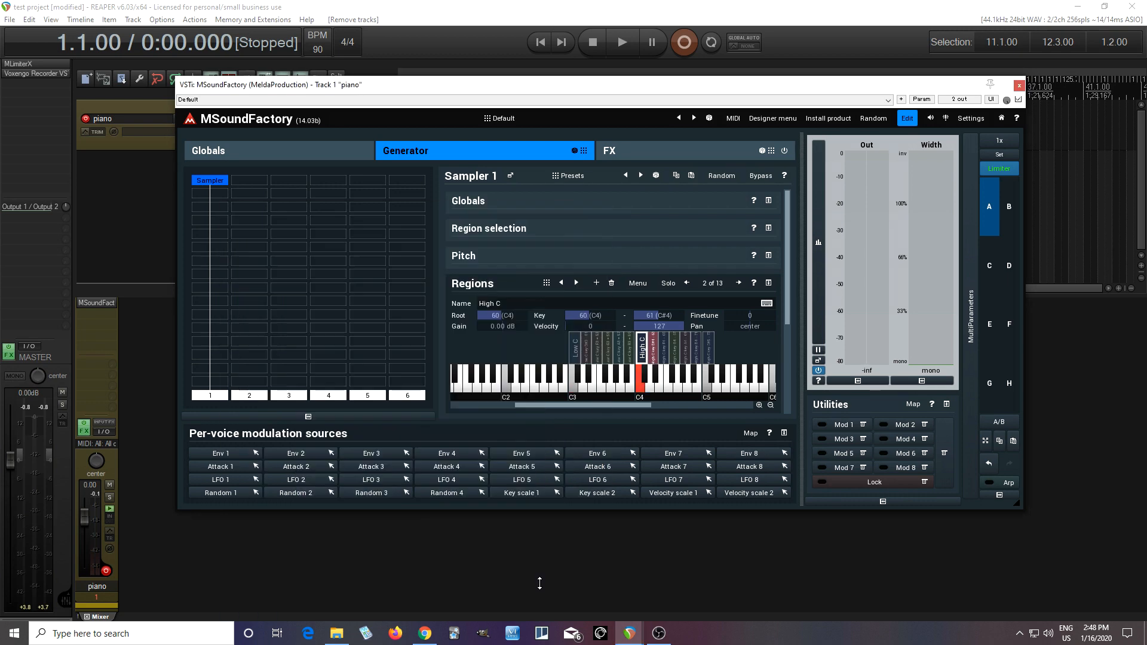
click(209, 208)
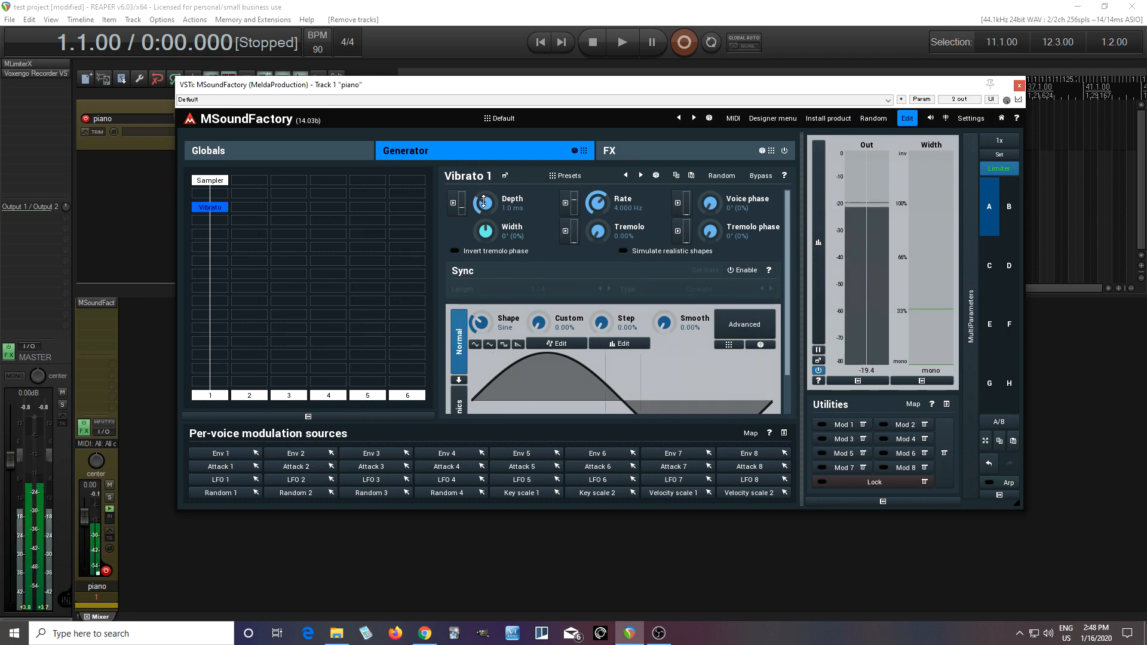
- Lower the vibrato depth to about 0.56 ms and set voice phase to Random
drag(484, 203, 484, 212)
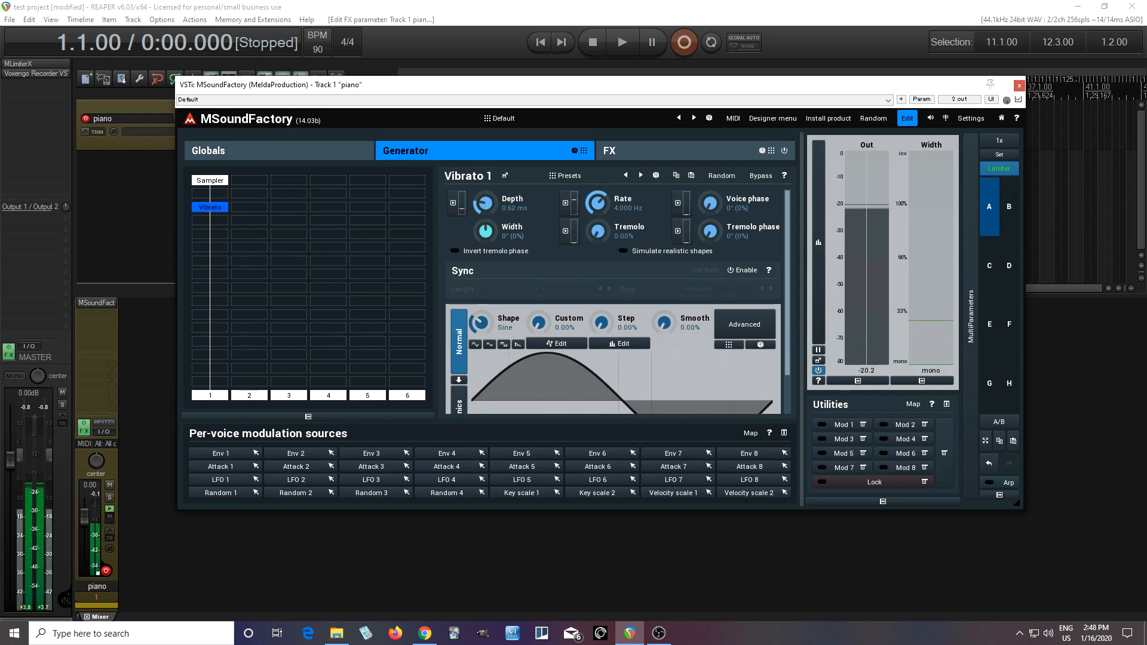
drag(484, 202, 486, 197)
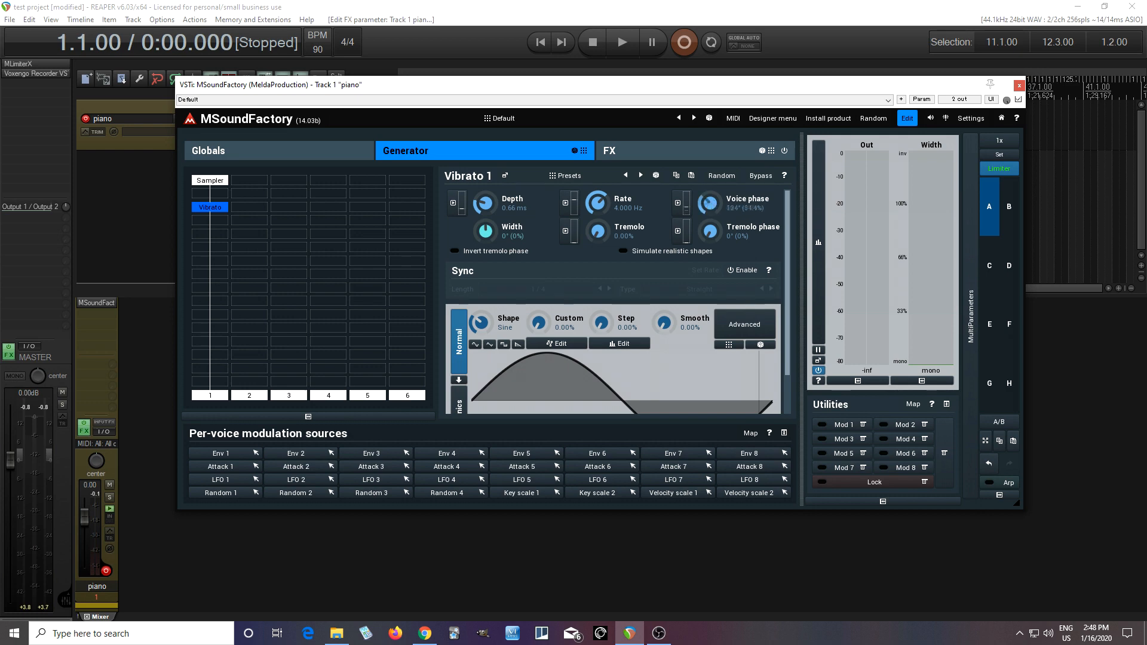
click(728, 202)
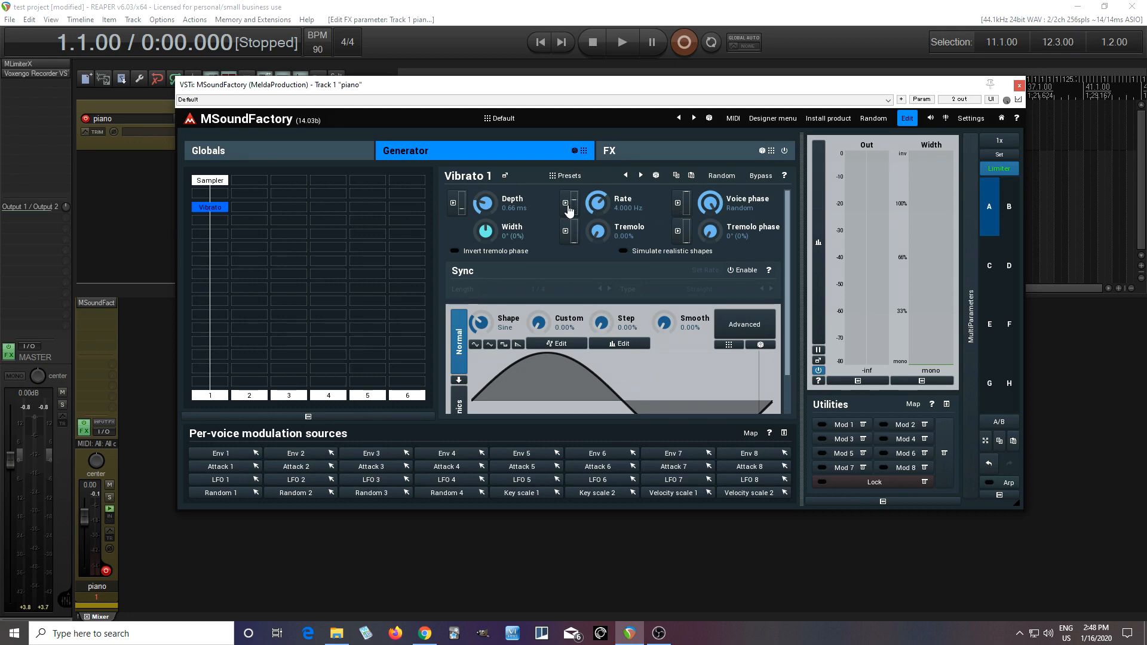
- Give the vibrato rate a True random modulator at about -3.2% depth
click(571, 208)
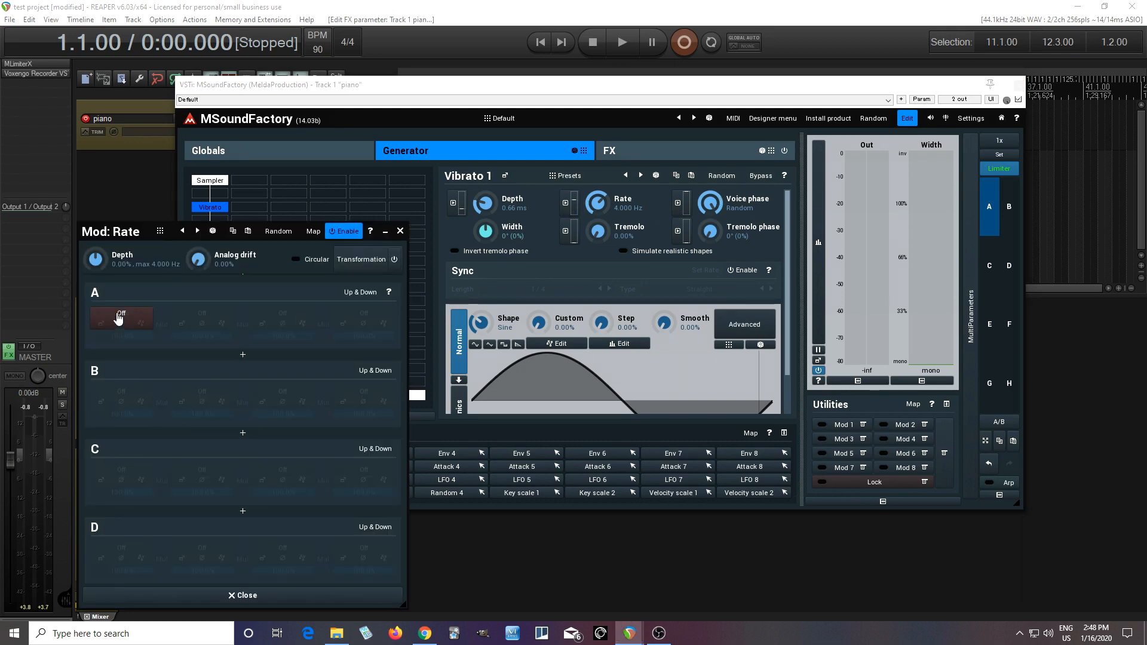
click(120, 318)
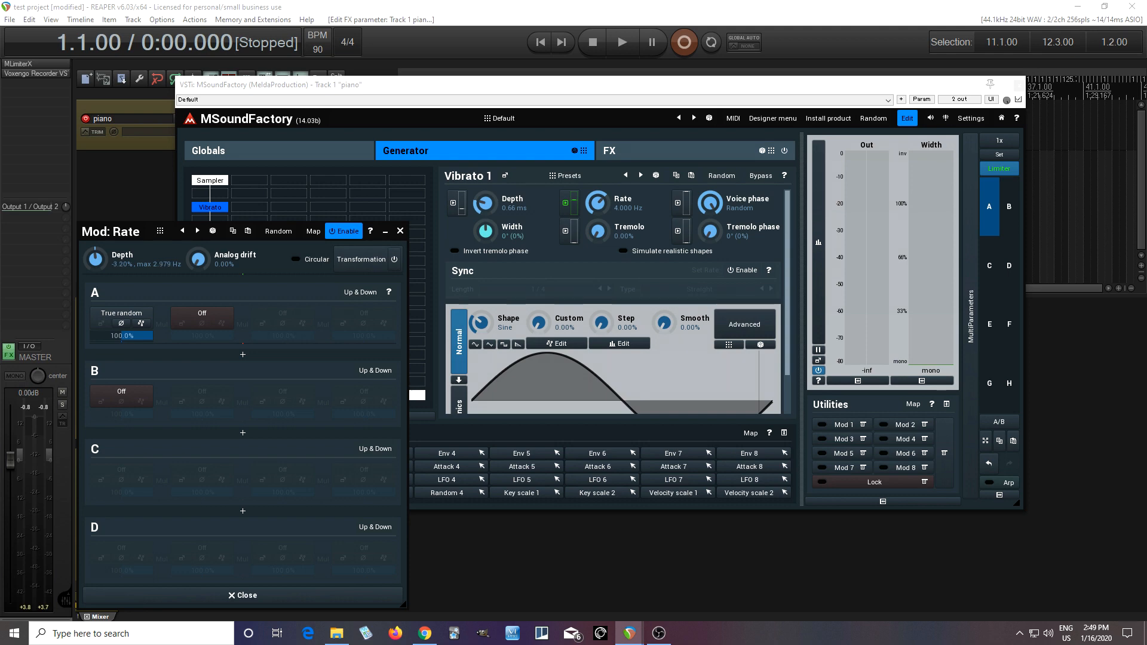
mouse_move(351, 248)
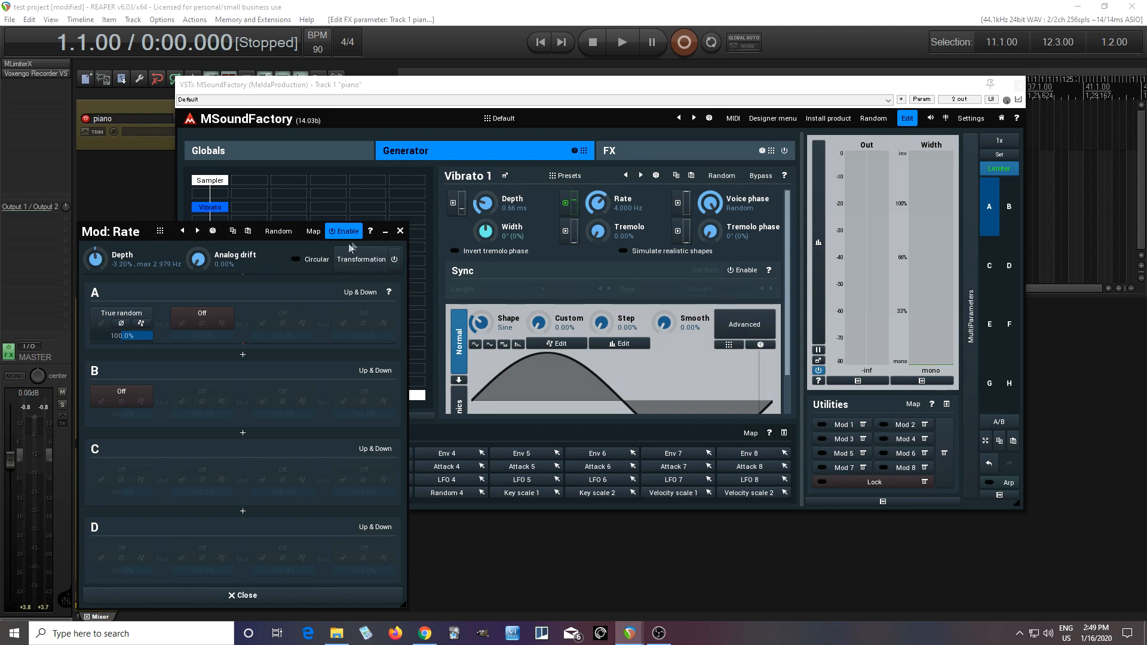
mouse_move(401, 237)
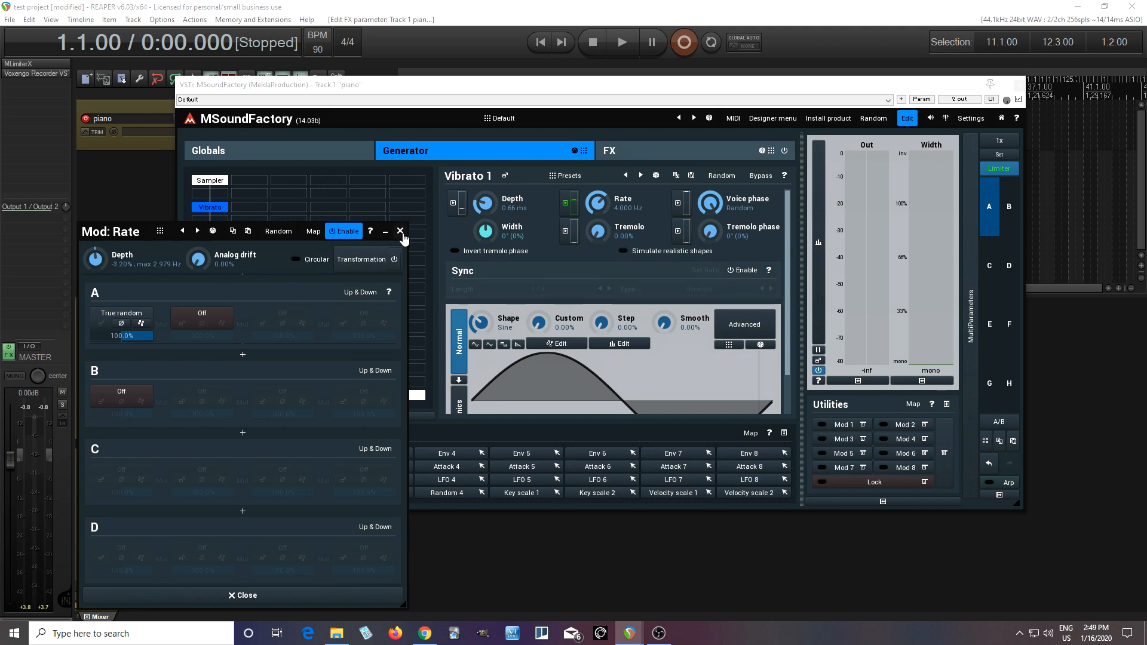
click(400, 231)
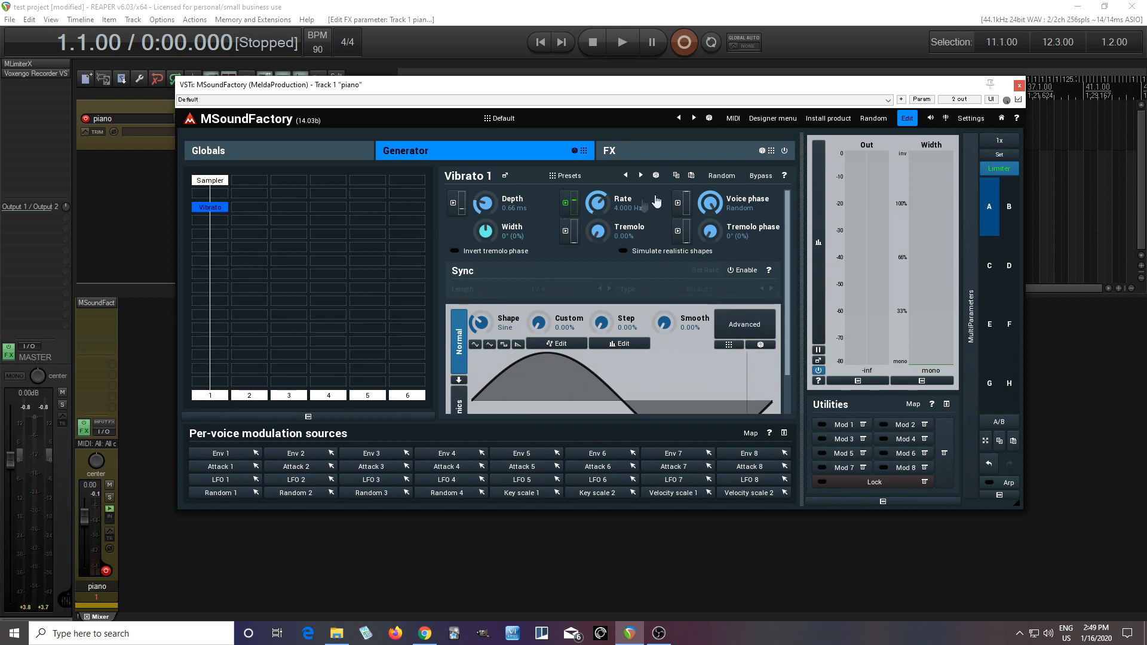
mouse_move(734, 173)
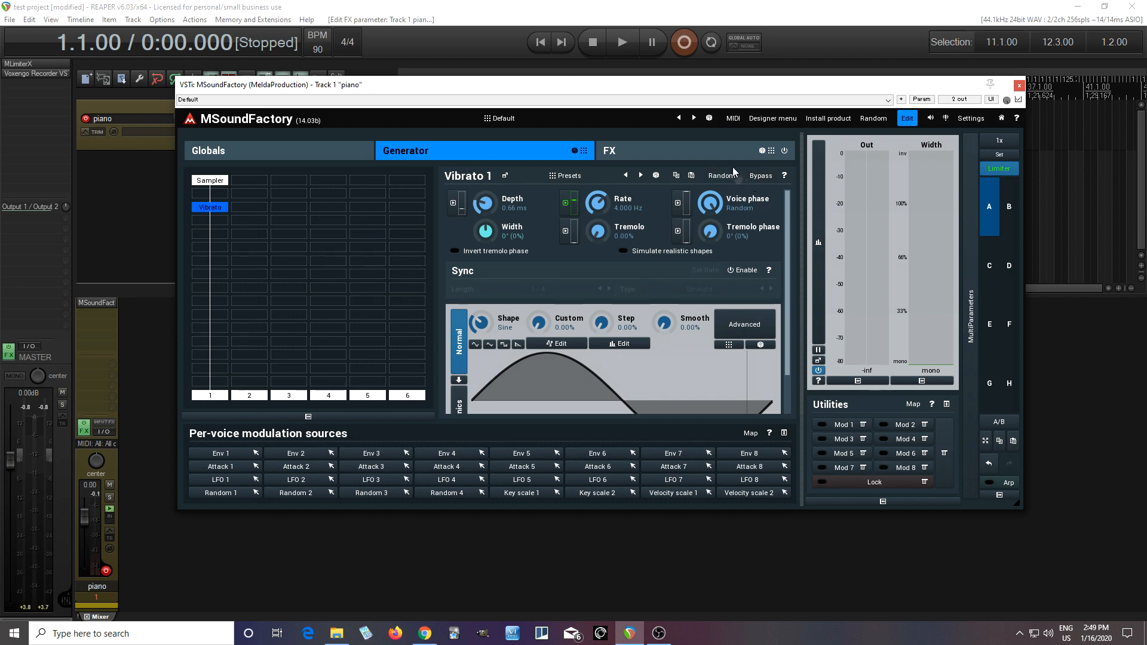
- Add a Unison effect loaded with the Choir preset: 20 voices, 100% dry/wet
click(609, 150)
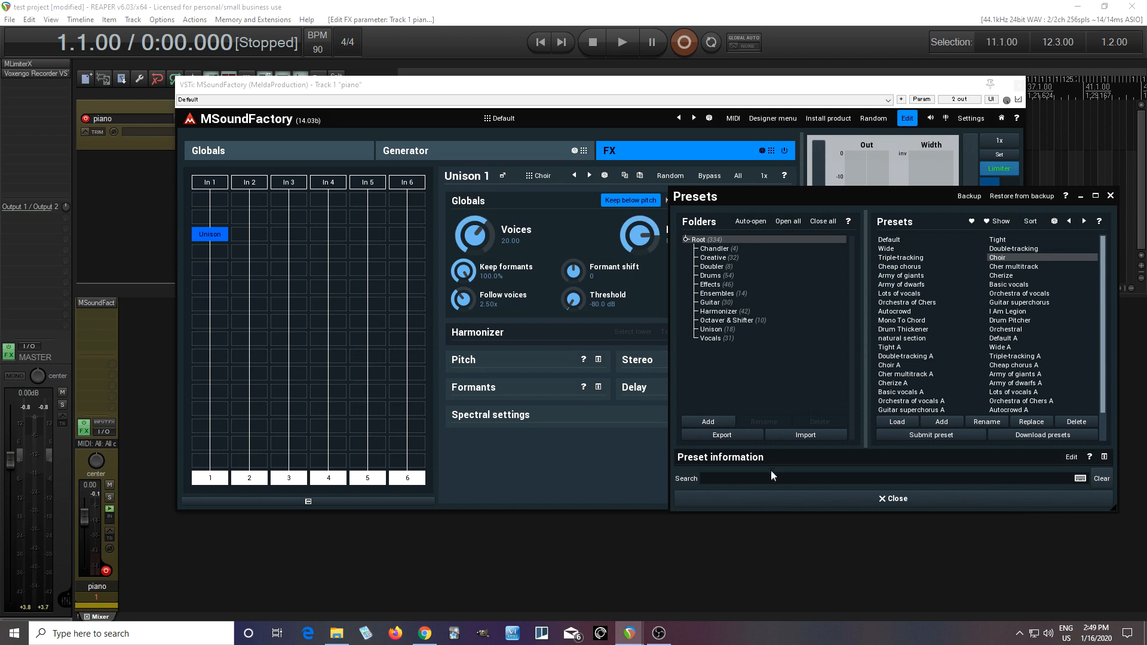
click(893, 499)
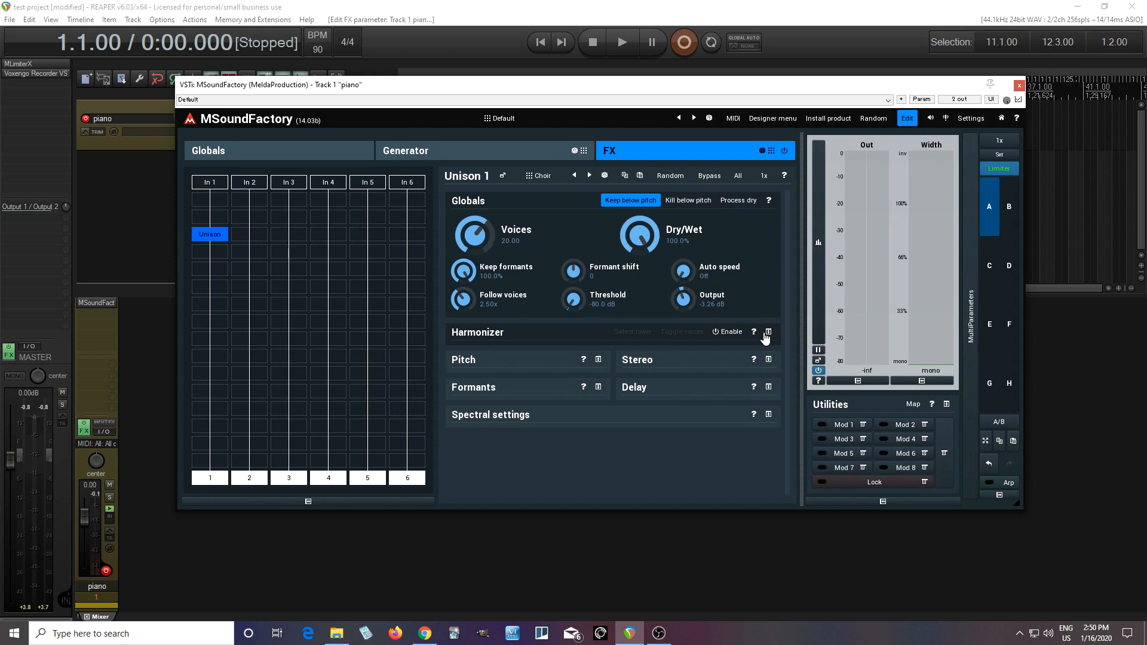
mouse_move(953, 150)
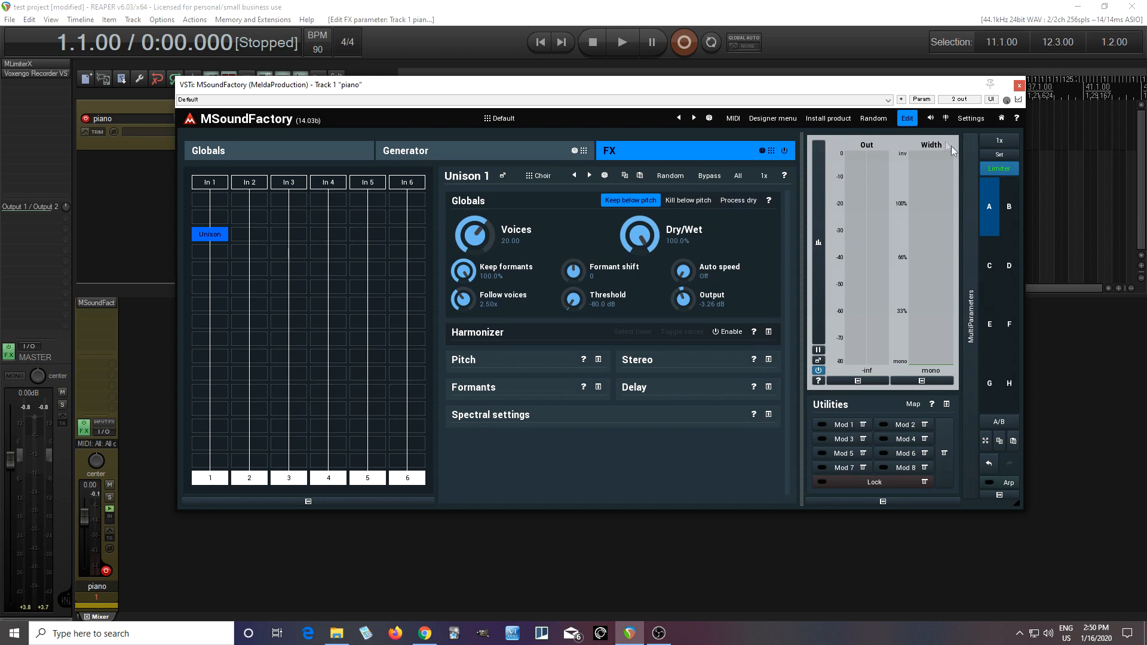